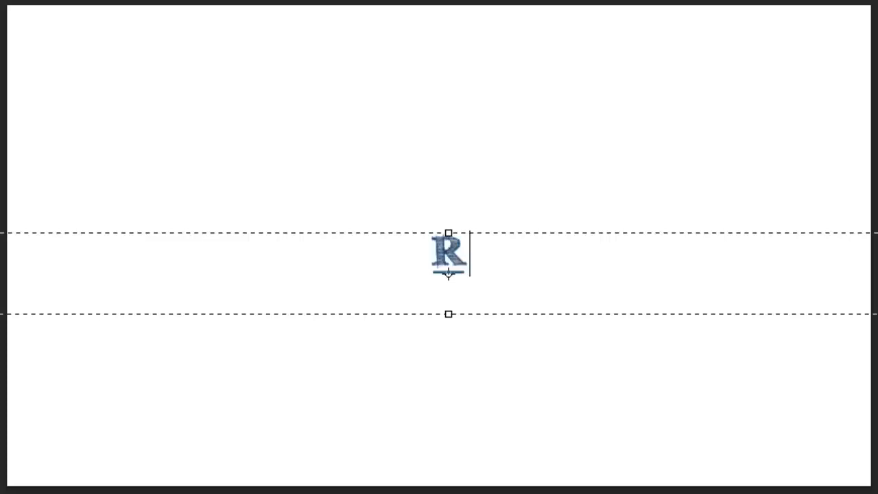
Open the Fox Contact Form component's information page from Components
{"action": "type", "text": "ichard Ba"}
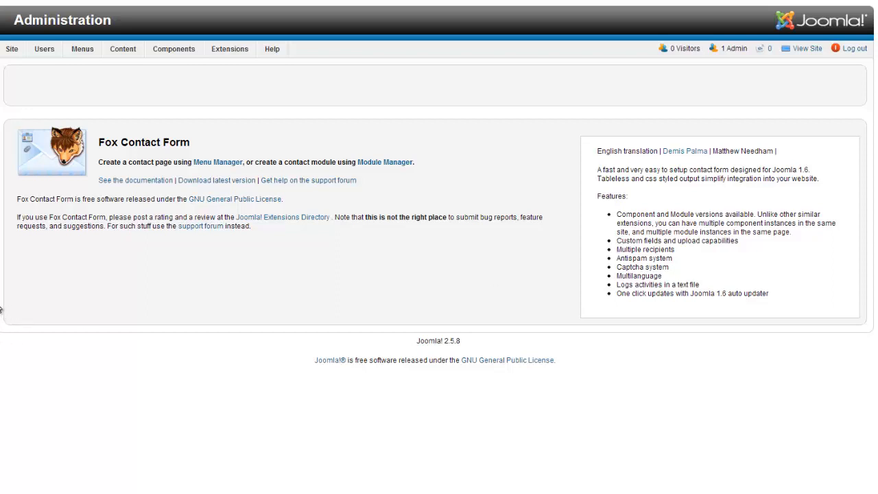
{"action": "mouse_move", "coordinate": [162, 197]}
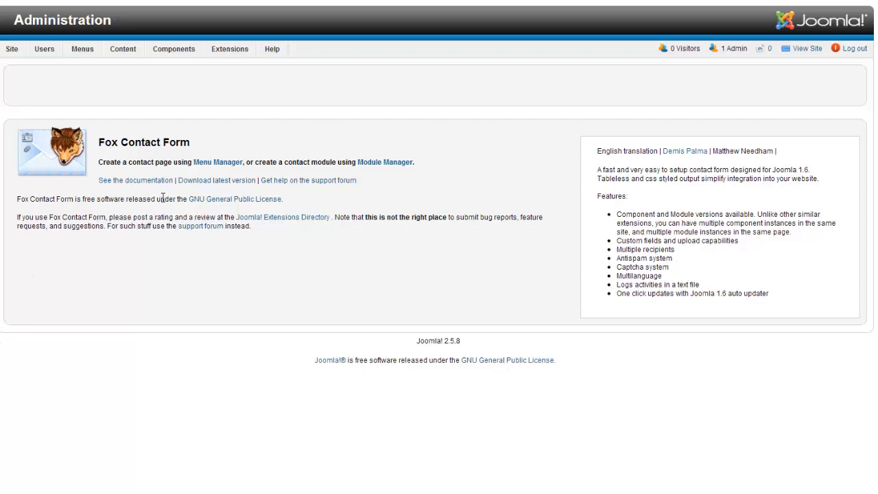
Go to Menus > Top, logging back in to reach the Top menu items list
{"action": "left_click", "coordinate": [77, 49]}
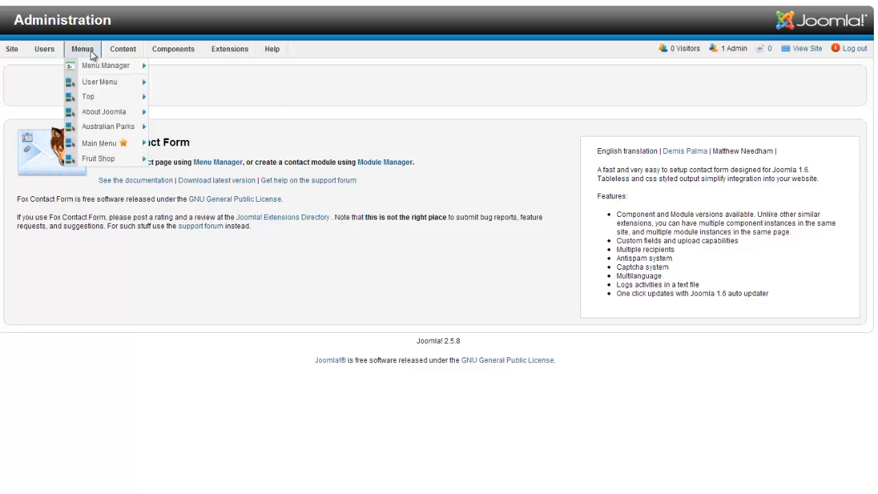
{"action": "left_click", "coordinate": [111, 79]}
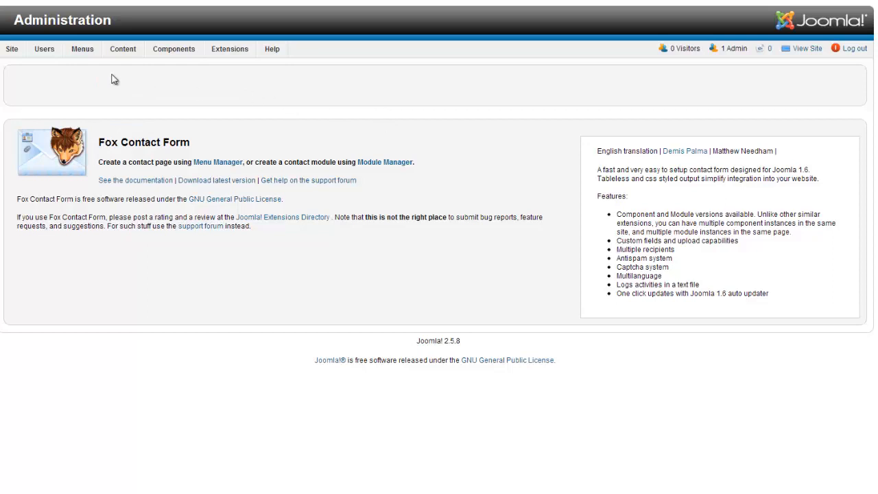
{"action": "left_click", "coordinate": [80, 49]}
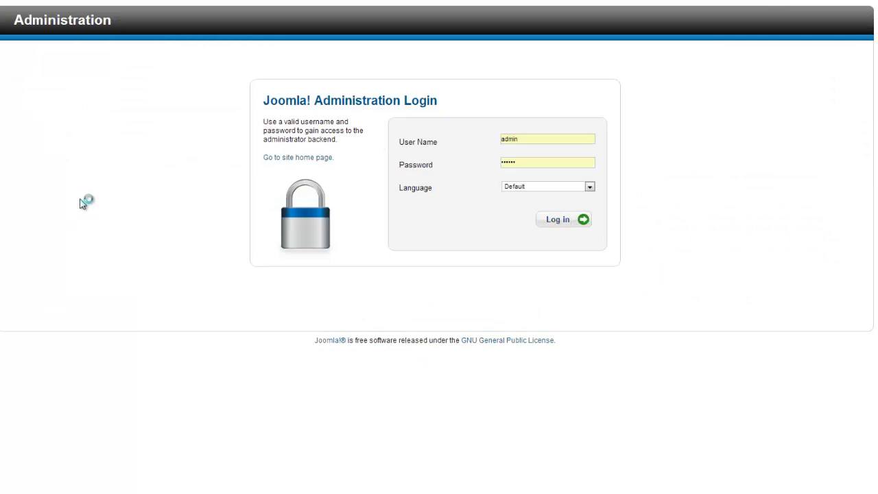
{"action": "left_click", "coordinate": [563, 220]}
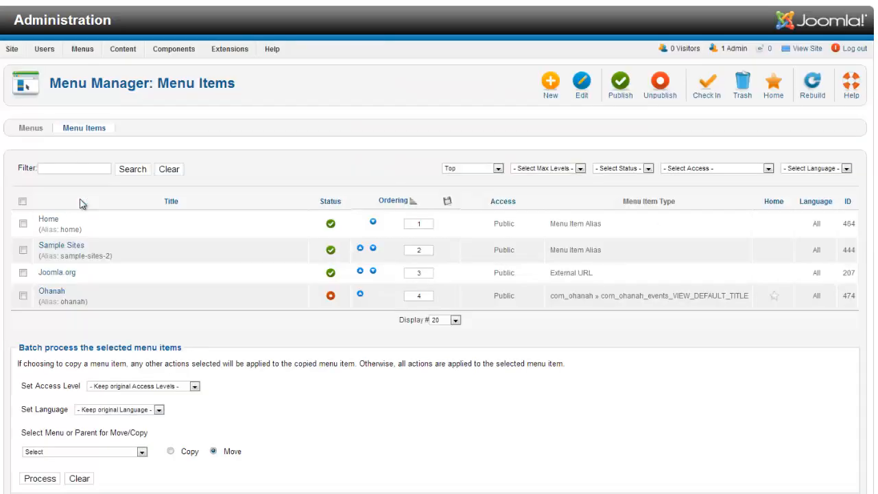
{"action": "mouse_move", "coordinate": [568, 119]}
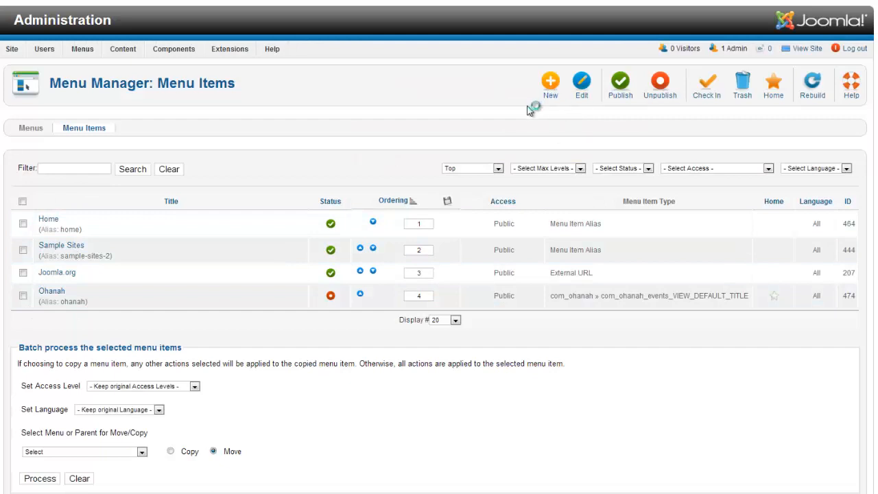
Start a new menu item with type Fox Contact page
{"action": "left_click", "coordinate": [549, 78]}
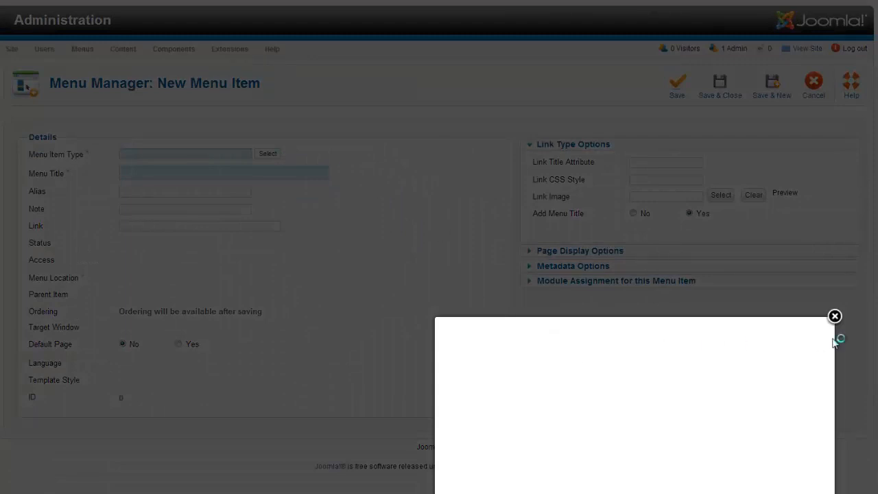
{"action": "left_click", "coordinate": [268, 153]}
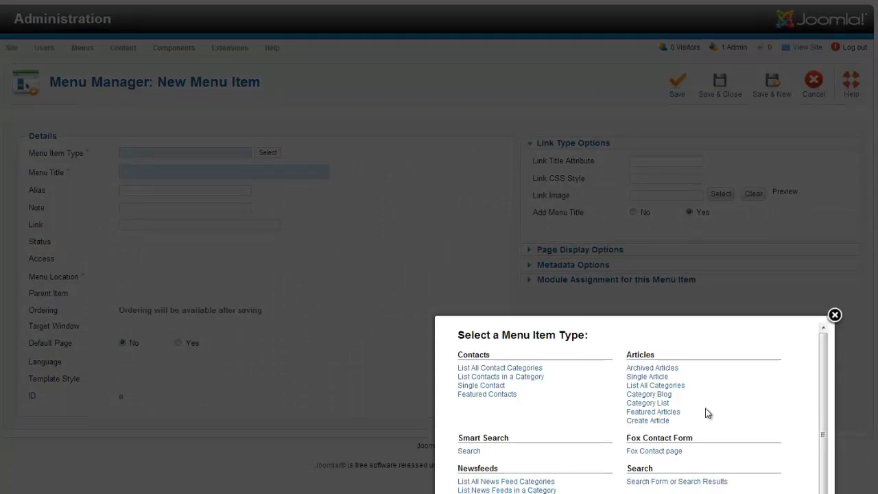
{"action": "scroll", "scroll_direction": "down", "scroll_amount": 3}
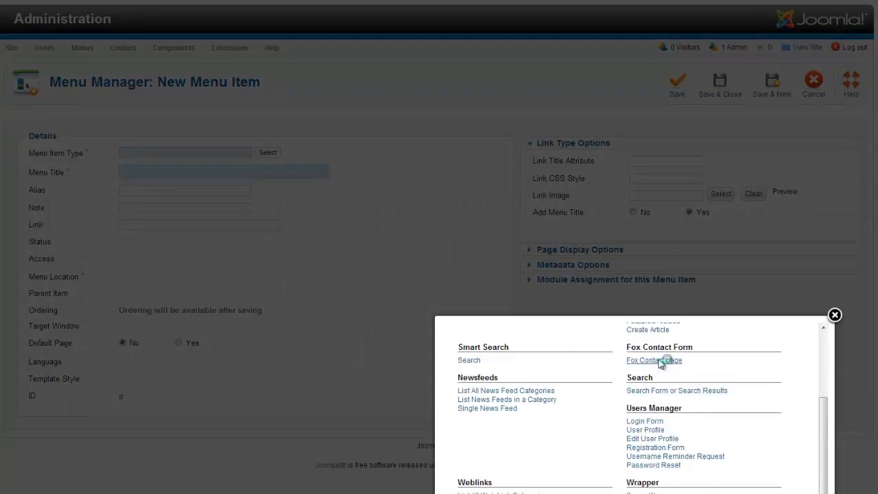
{"action": "left_click", "coordinate": [653, 360]}
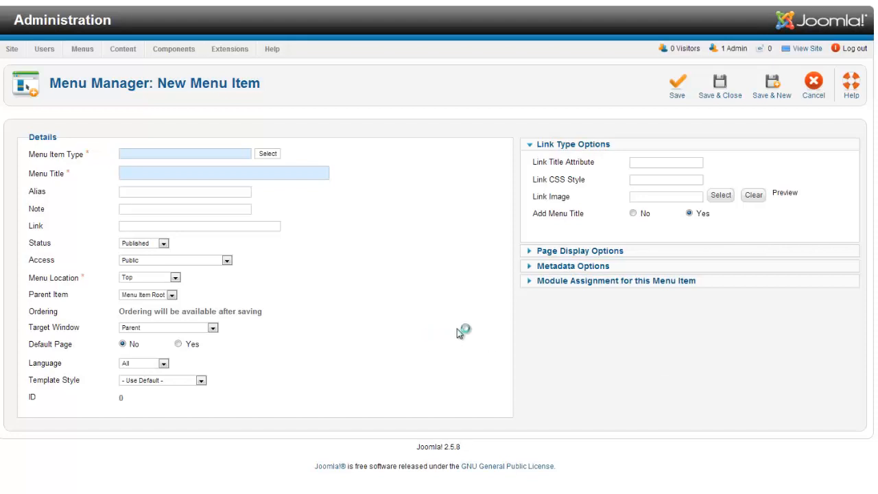
Title the menu item 'Contact Form' and view the public site
{"action": "left_click", "coordinate": [267, 153]}
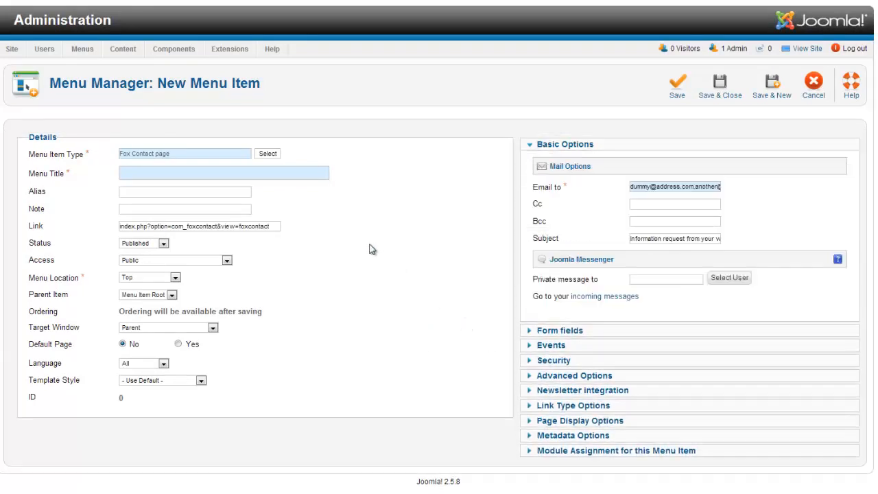
{"action": "type", "text": "Contact Form"}
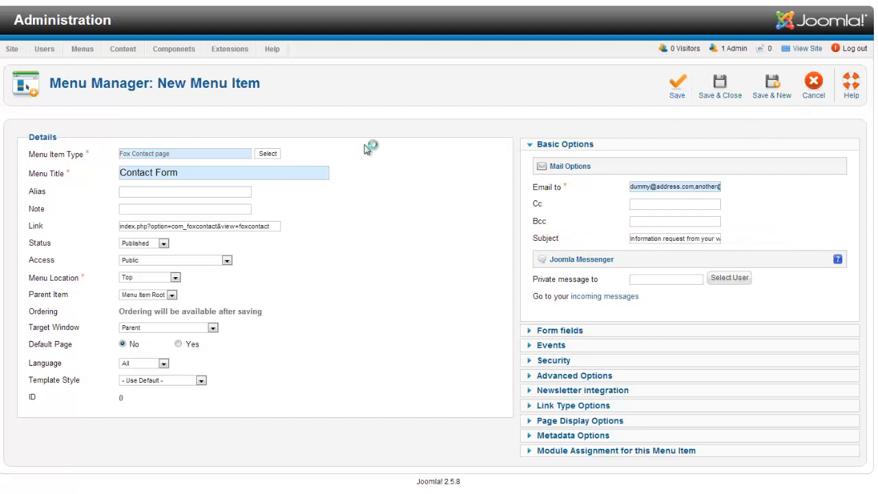
{"action": "left_click", "coordinate": [676, 81]}
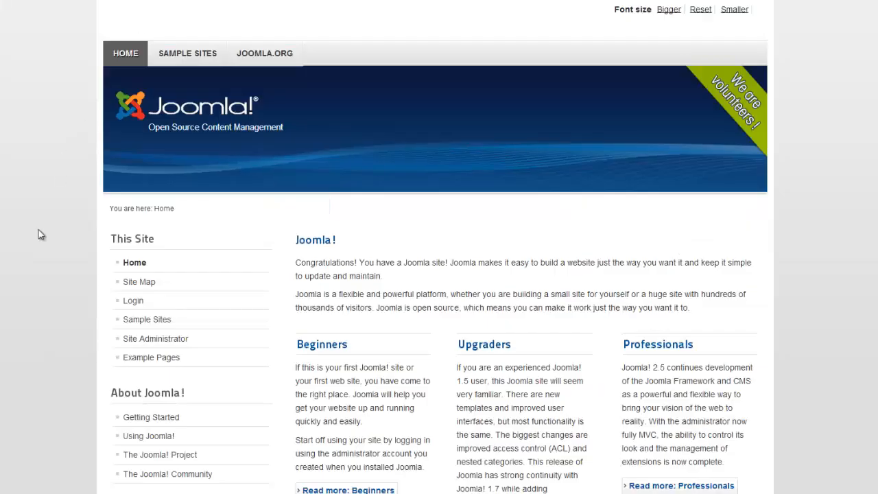
{"action": "mouse_move", "coordinate": [109, 410]}
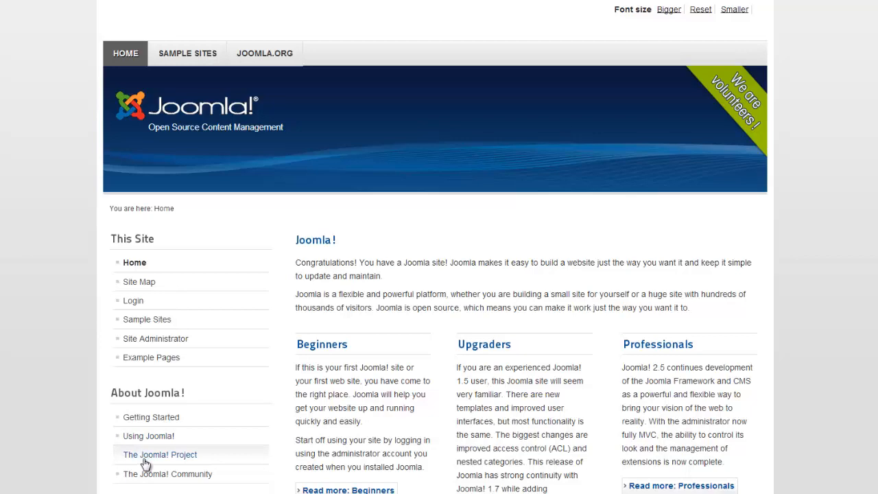
{"action": "mouse_move", "coordinate": [152, 362]}
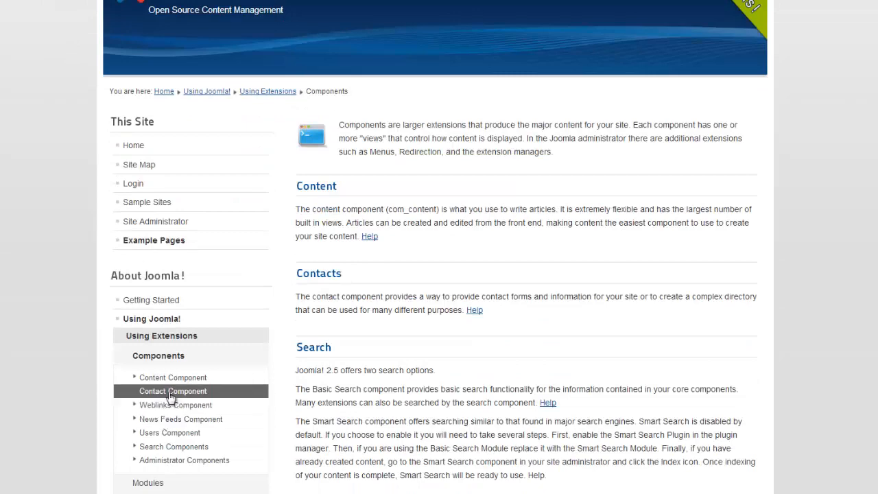
Open the core Single Contact example page via Contact Component
{"action": "left_click", "coordinate": [173, 390]}
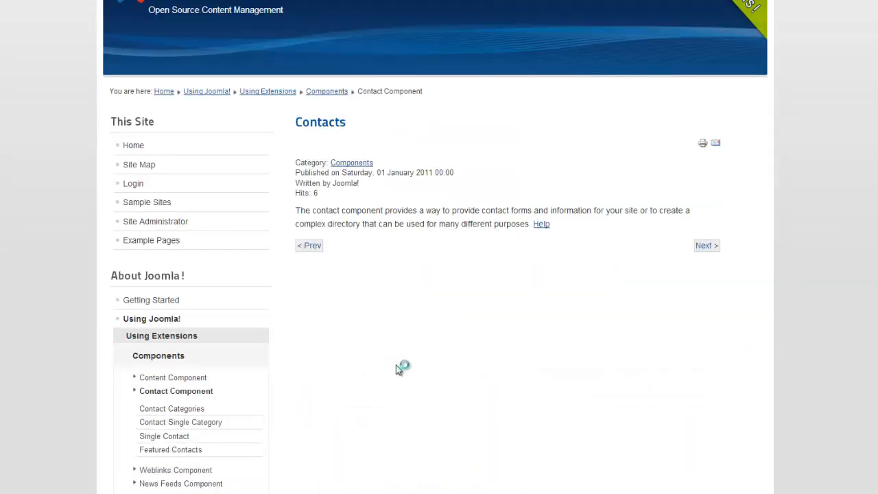
{"action": "left_click", "coordinate": [163, 436]}
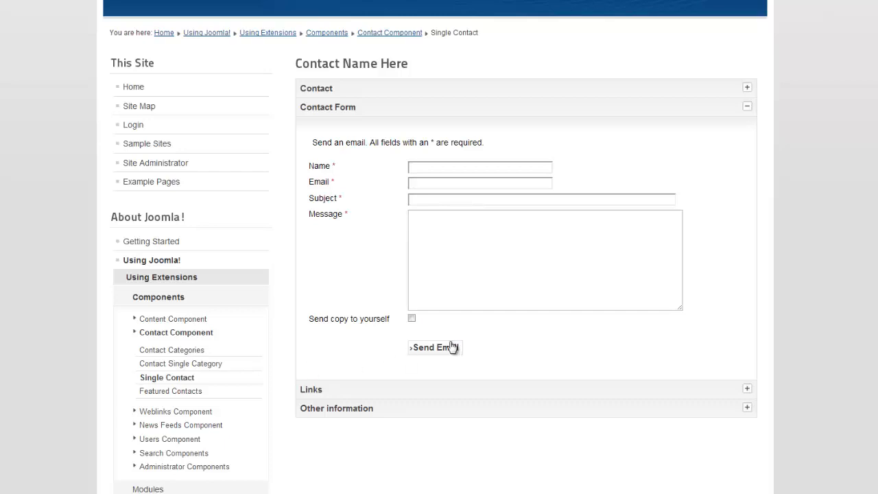
{"action": "mouse_move", "coordinate": [328, 114]}
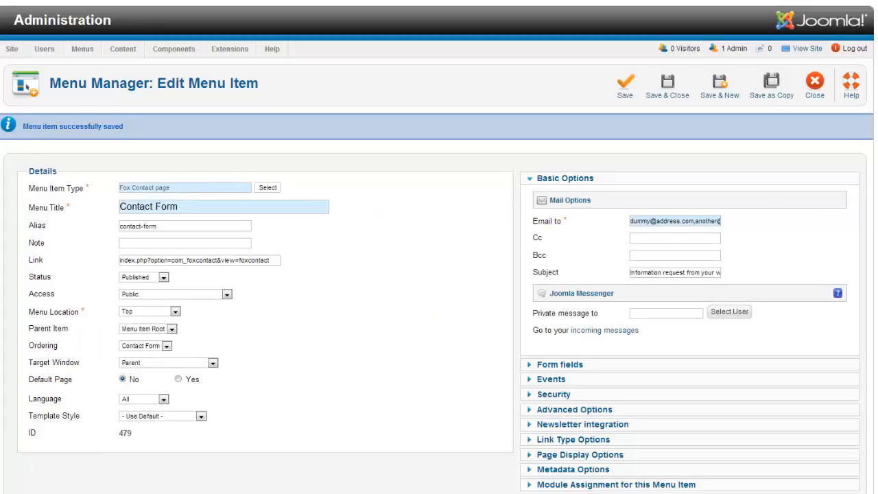
{"action": "mouse_move", "coordinate": [807, 257]}
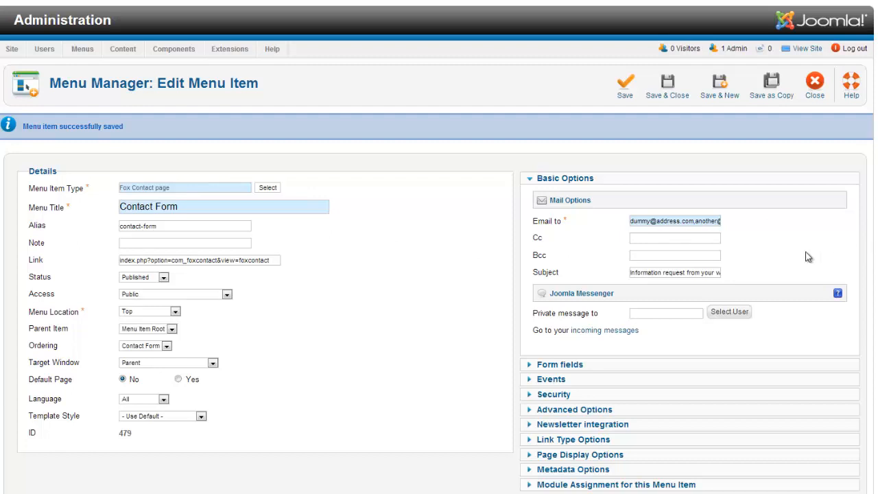
{"action": "mouse_move", "coordinate": [587, 227]}
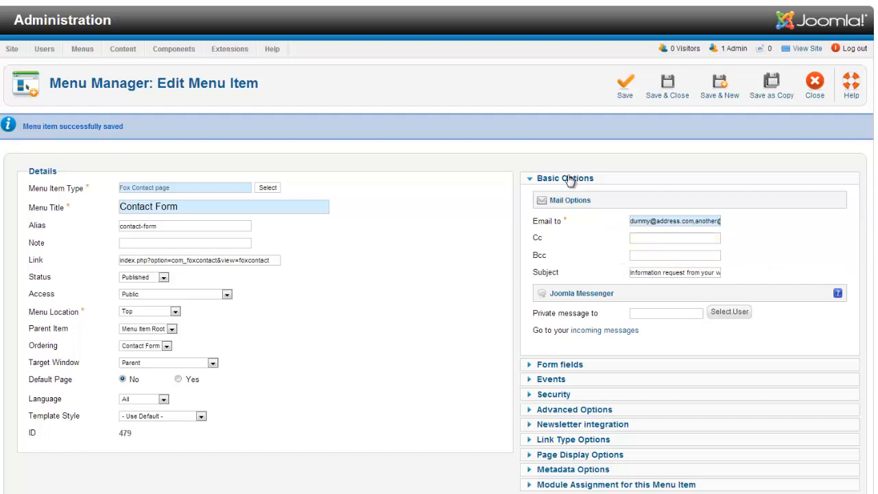
{"action": "left_click", "coordinate": [565, 179]}
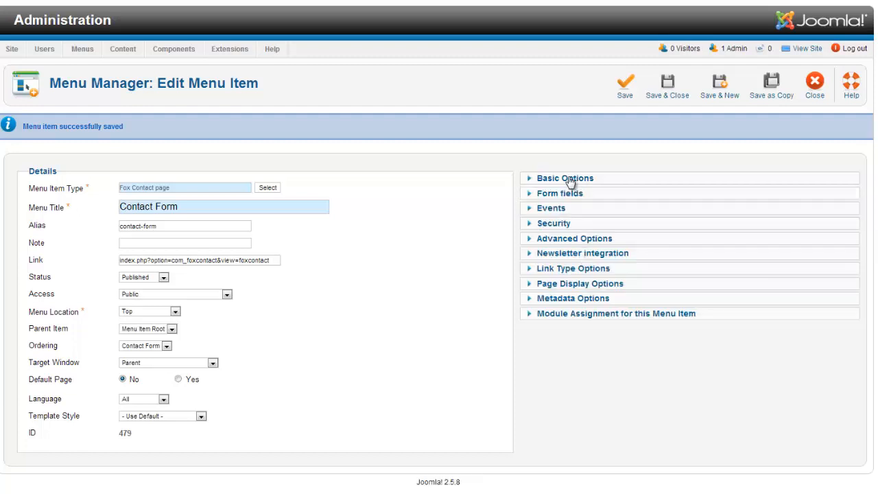
{"action": "left_click", "coordinate": [565, 178]}
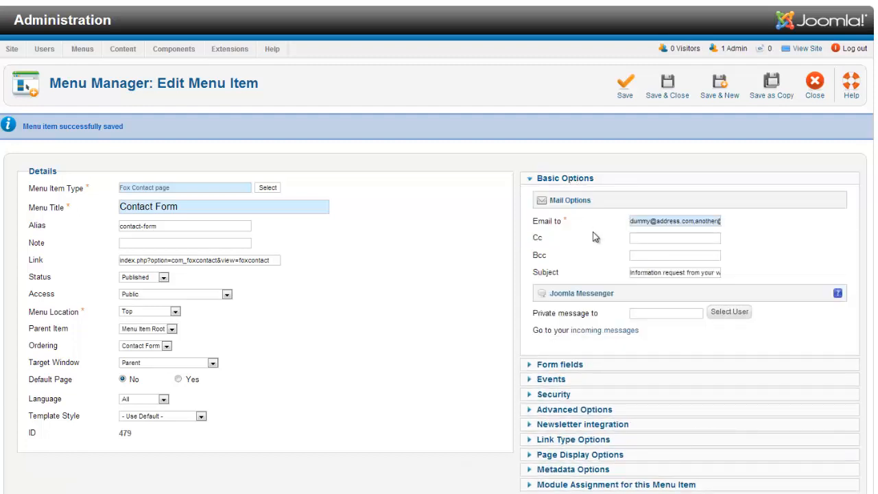
{"action": "mouse_move", "coordinate": [580, 227]}
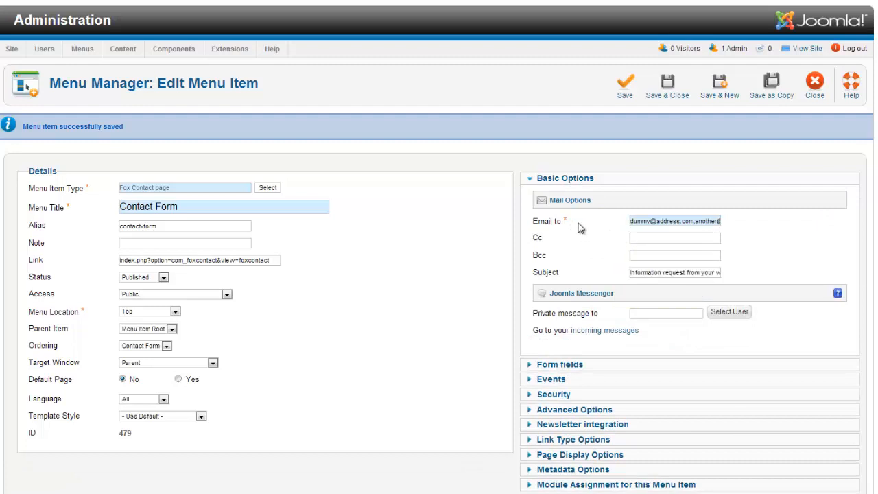
{"action": "mouse_move", "coordinate": [541, 254]}
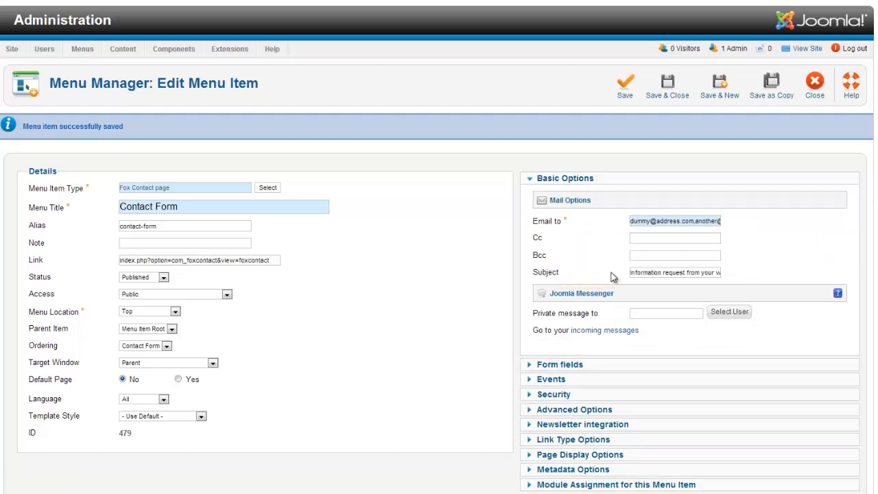
{"action": "mouse_move", "coordinate": [745, 264]}
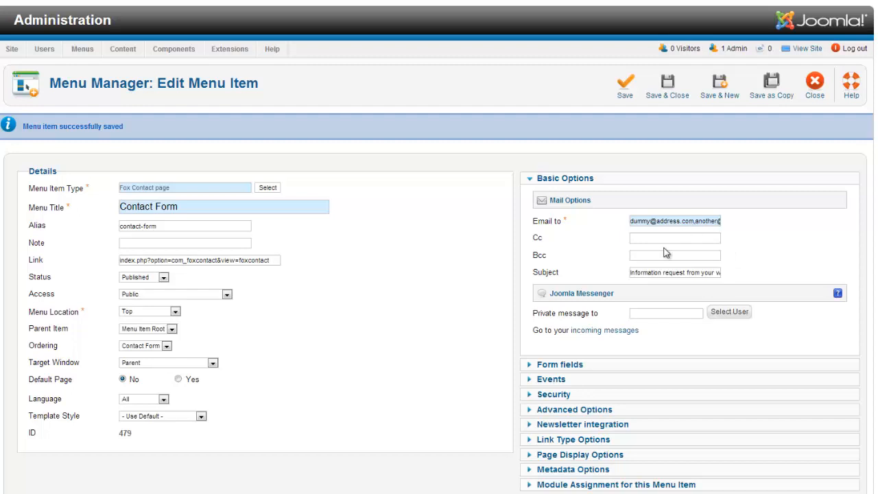
{"action": "mouse_move", "coordinate": [757, 237]}
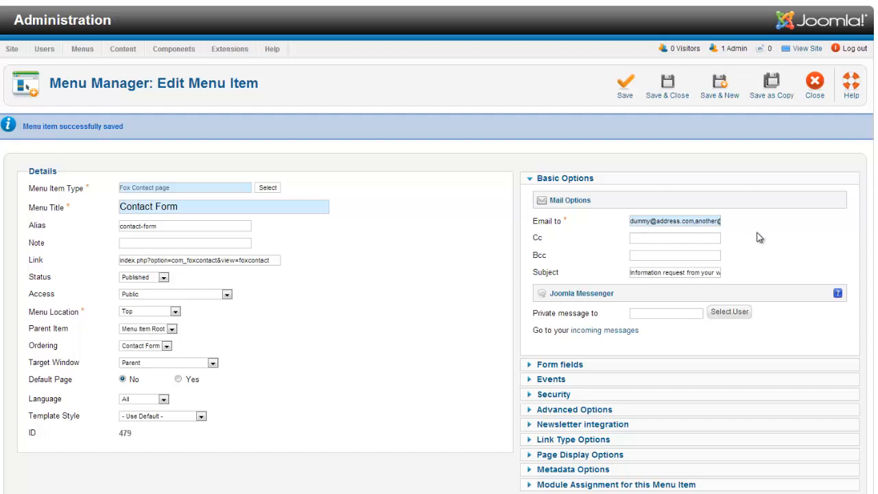
{"action": "mouse_move", "coordinate": [573, 371]}
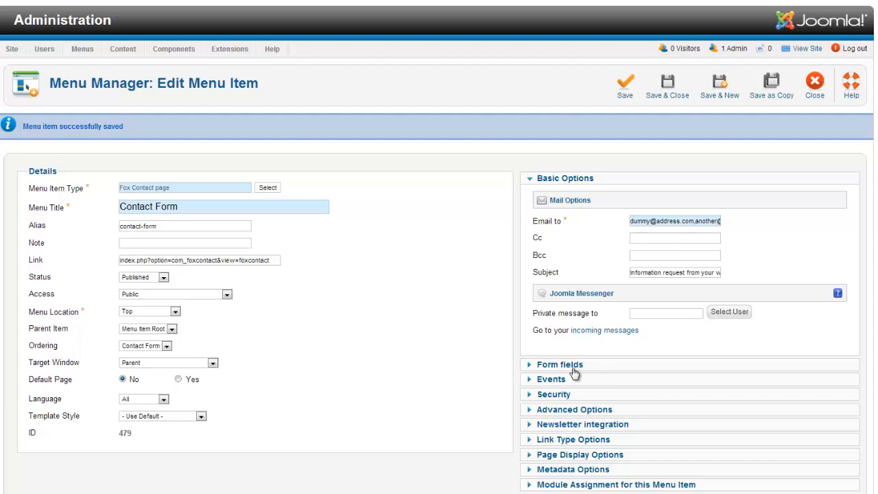
{"action": "left_click", "coordinate": [558, 364]}
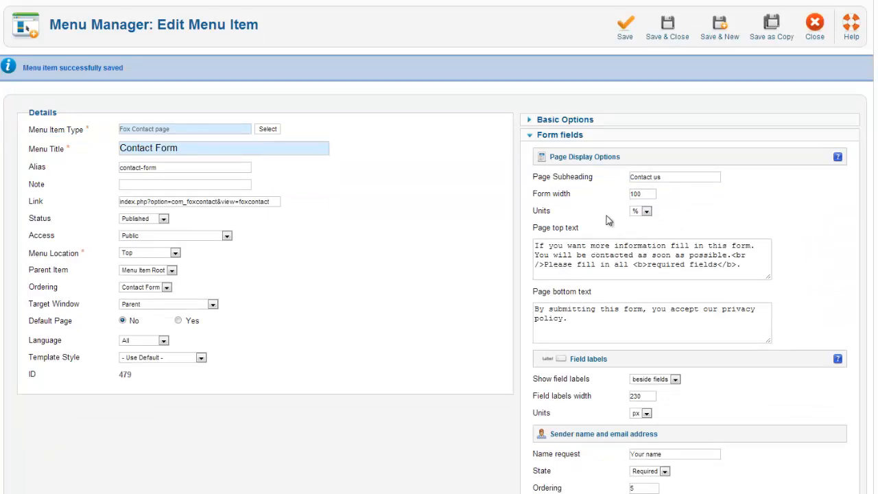
{"action": "mouse_move", "coordinate": [582, 207]}
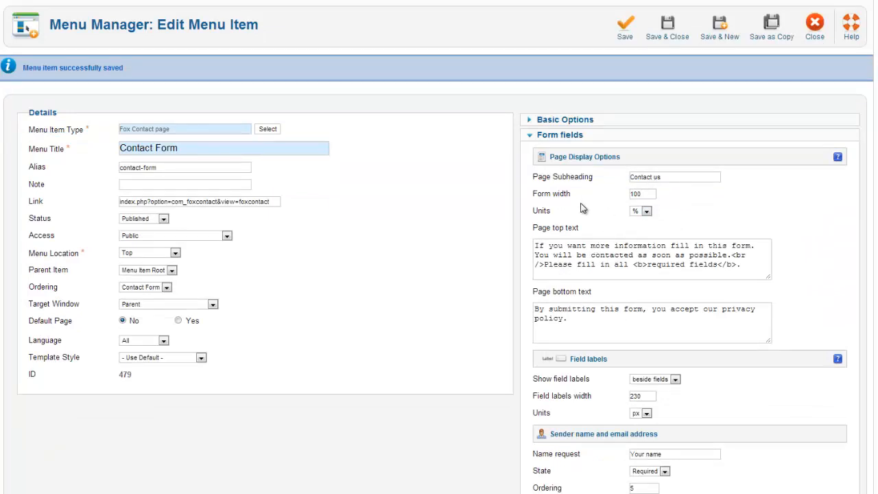
{"action": "left_click", "coordinate": [647, 210]}
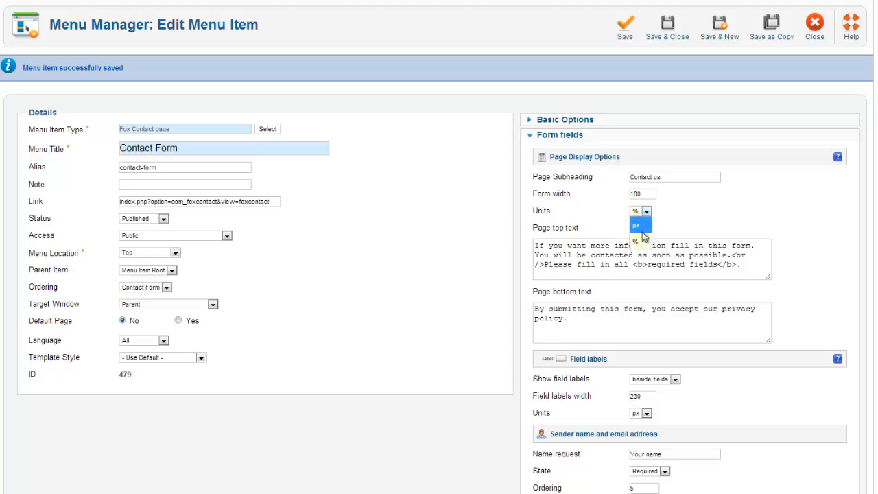
{"action": "left_click", "coordinate": [639, 239]}
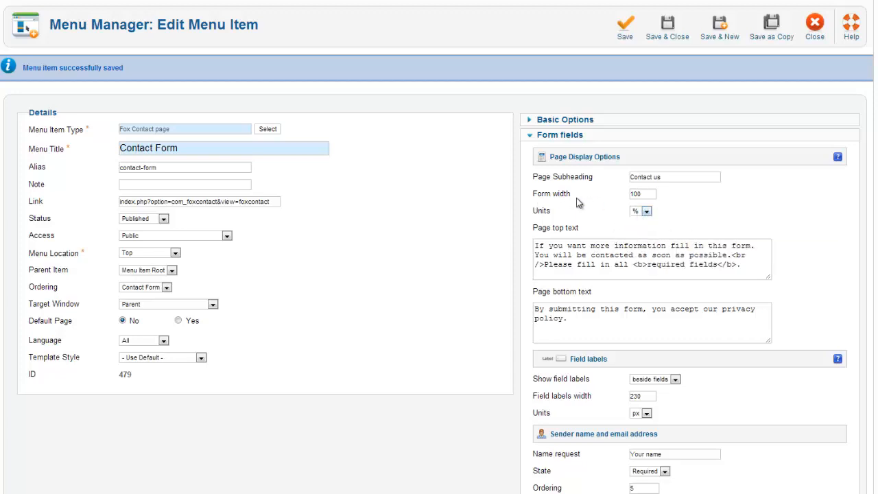
{"action": "mouse_move", "coordinate": [618, 202]}
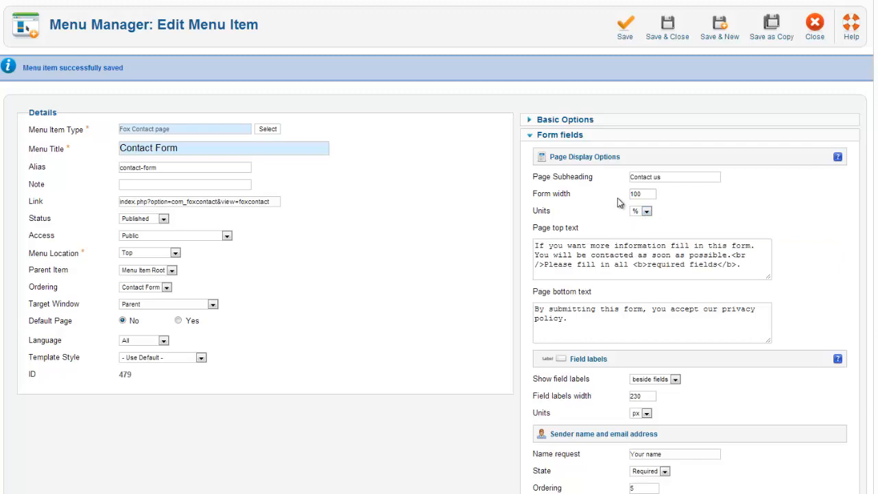
{"action": "scroll", "scroll_direction": "down", "scroll_amount": 3}
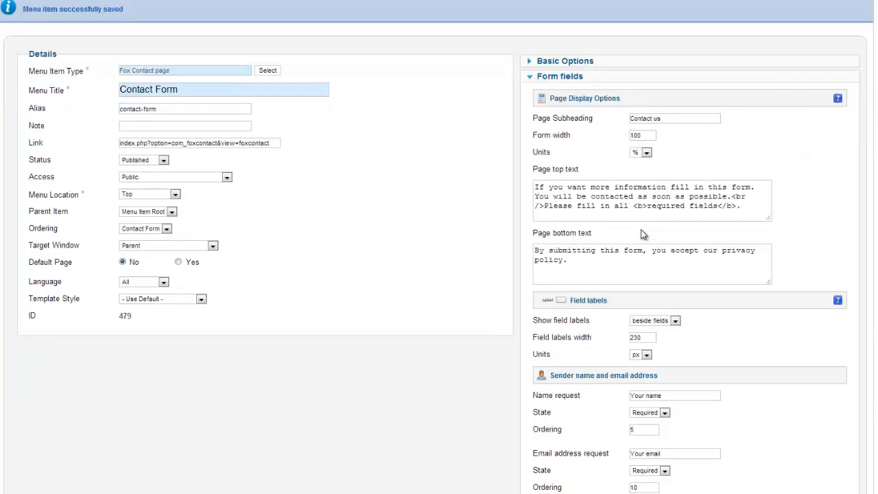
{"action": "scroll", "scroll_direction": "down", "scroll_amount": 3}
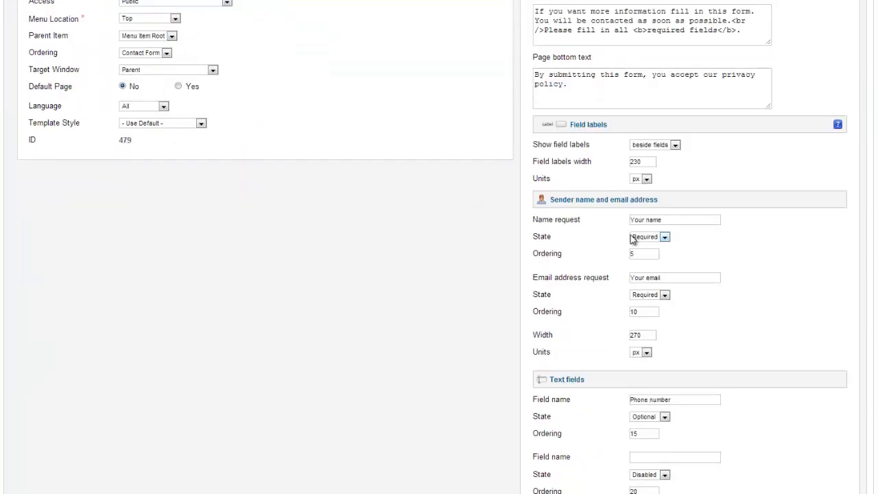
{"action": "mouse_move", "coordinate": [609, 339]}
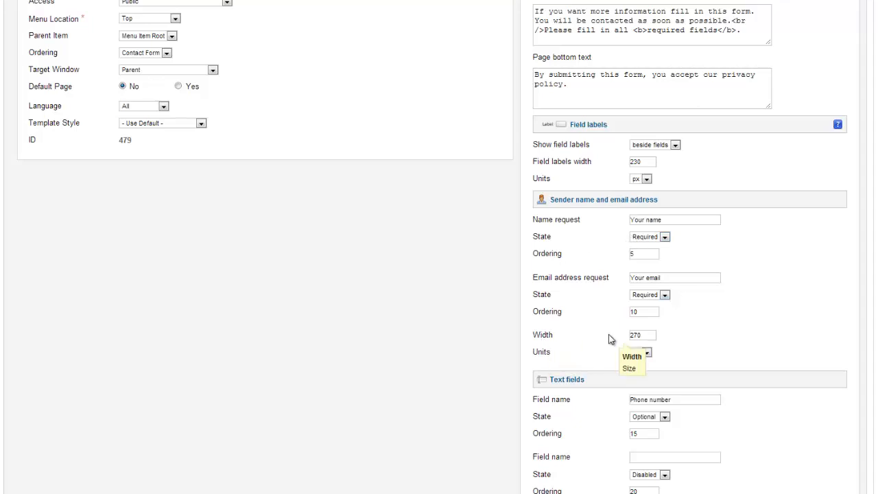
{"action": "scroll", "scroll_direction": "down", "scroll_amount": 3}
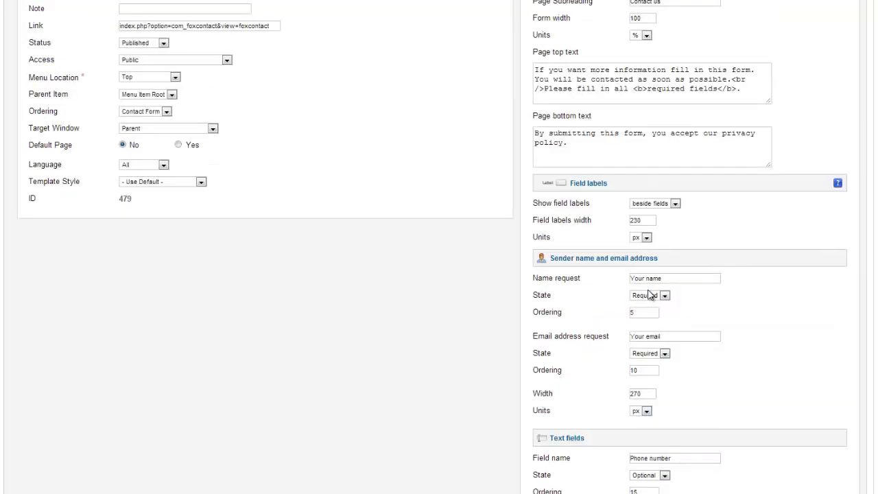
{"action": "left_click", "coordinate": [621, 24]}
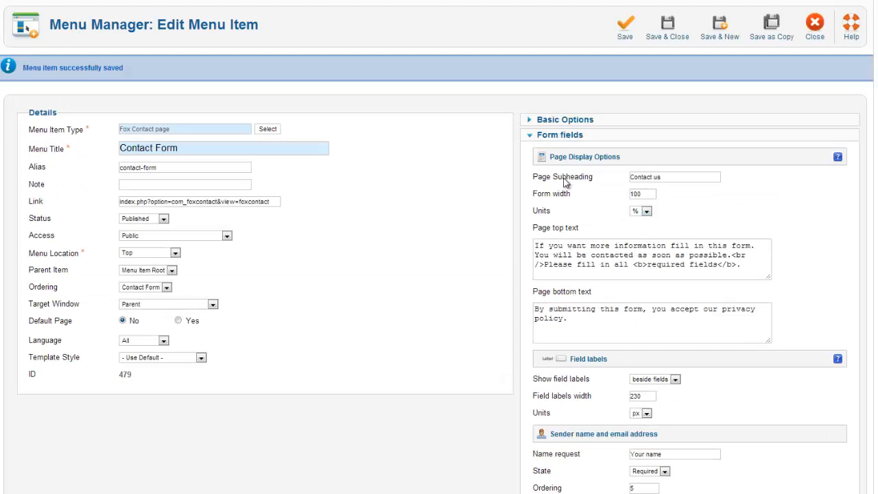
{"action": "left_click", "coordinate": [674, 177]}
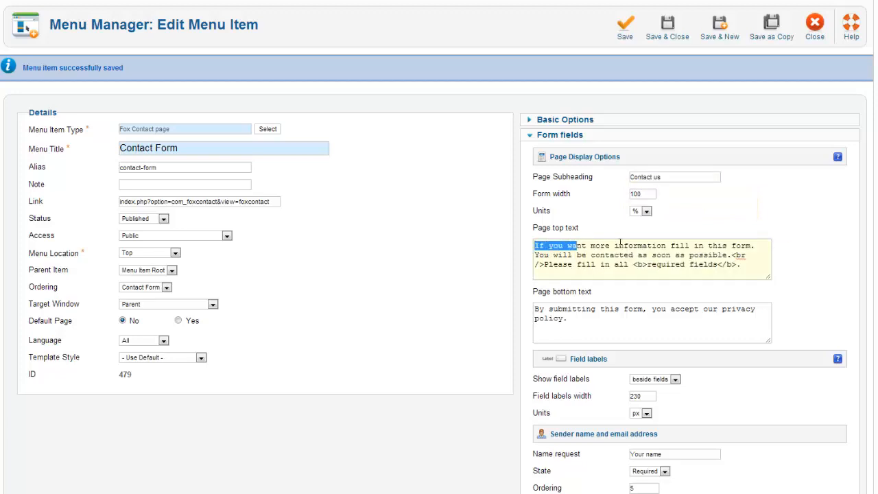
{"action": "left_click", "coordinate": [631, 277]}
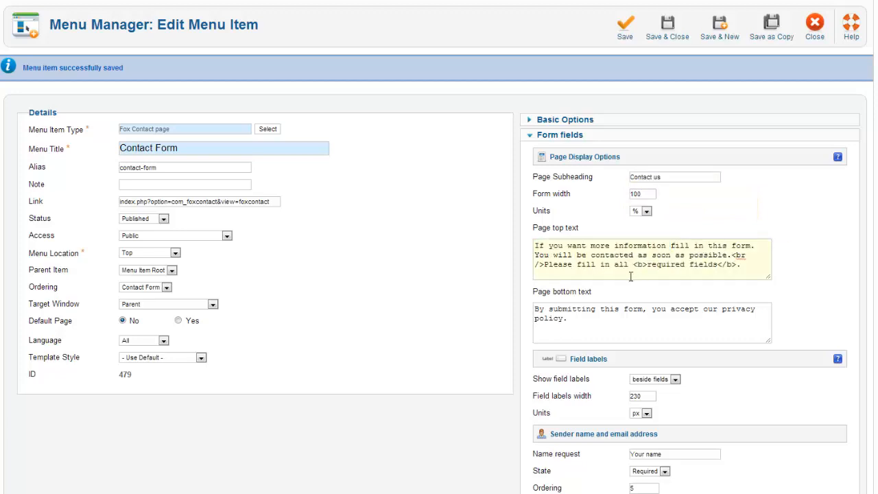
{"action": "left_click_drag", "start_coordinate": [550, 254], "coordinate": [741, 264]}
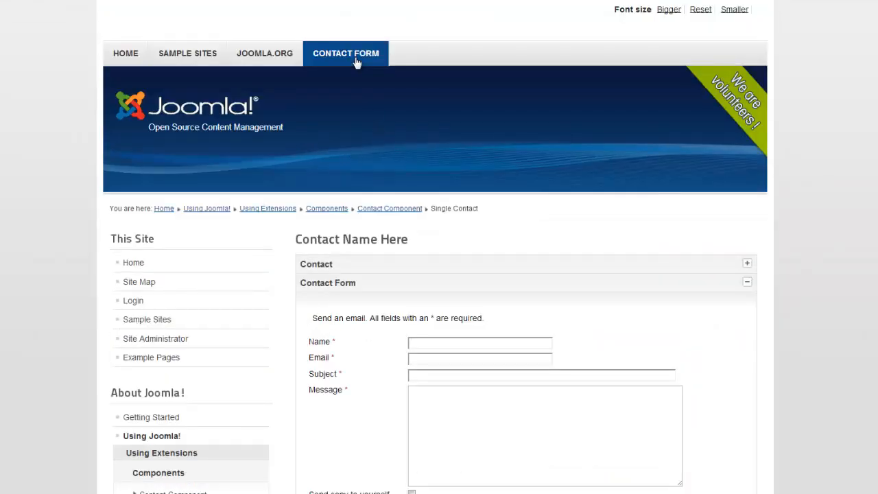
Load the Contact Form page, scroll its Fox form, and compare with admin settings
{"action": "left_click", "coordinate": [346, 52]}
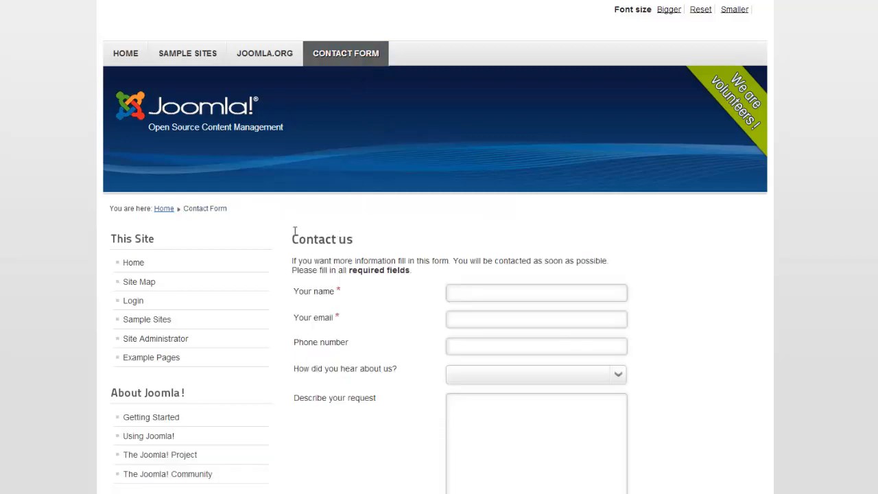
{"action": "mouse_move", "coordinate": [302, 260]}
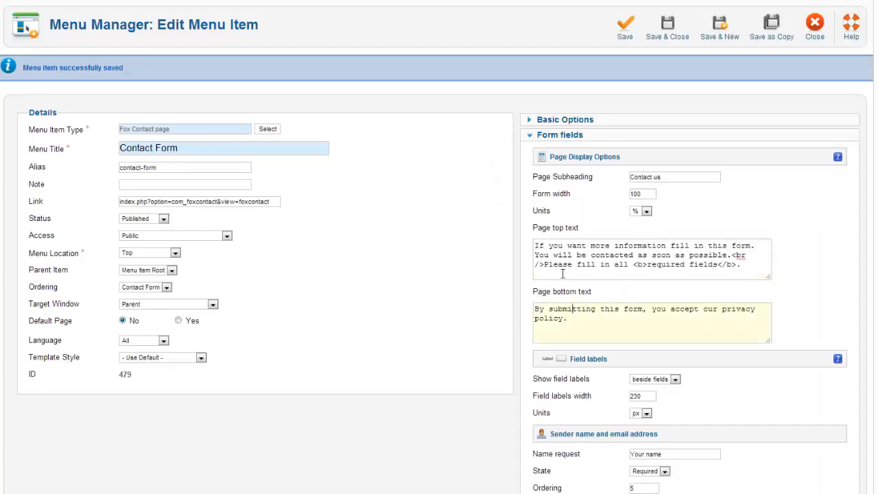
{"action": "scroll", "scroll_direction": "down", "scroll_amount": 3}
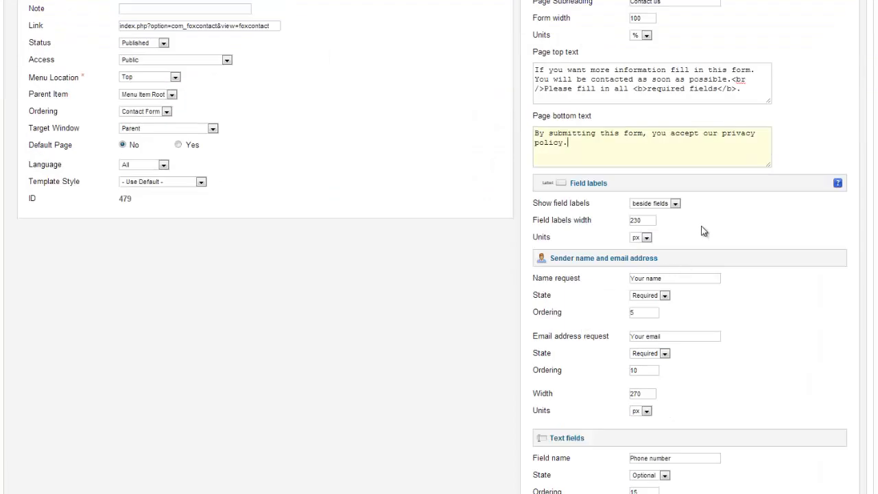
{"action": "scroll", "scroll_direction": "down", "scroll_amount": 3}
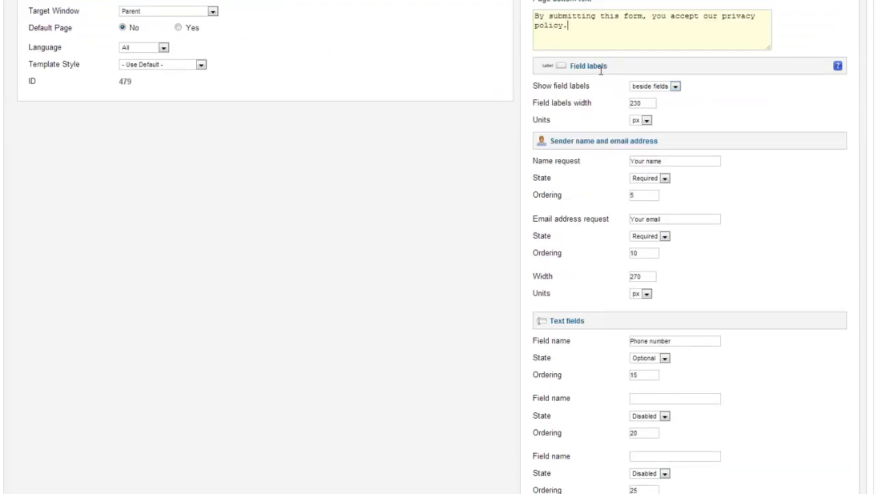
{"action": "mouse_move", "coordinate": [647, 94]}
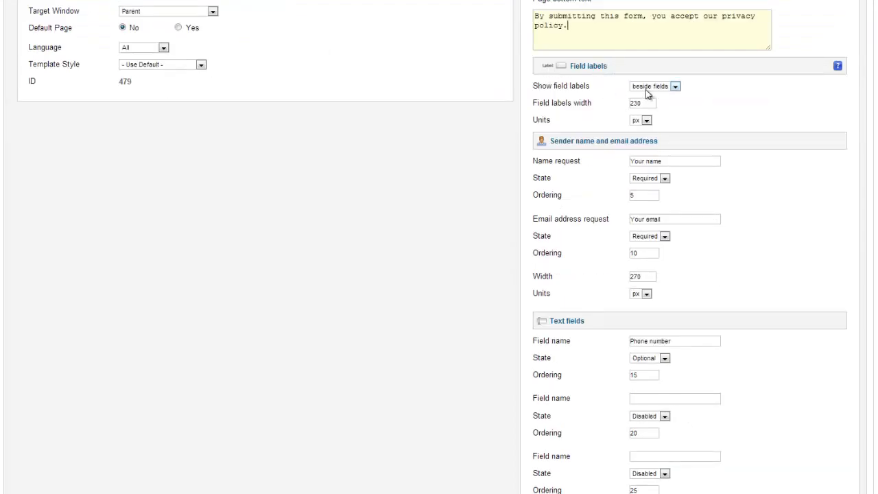
{"action": "left_click", "coordinate": [674, 86]}
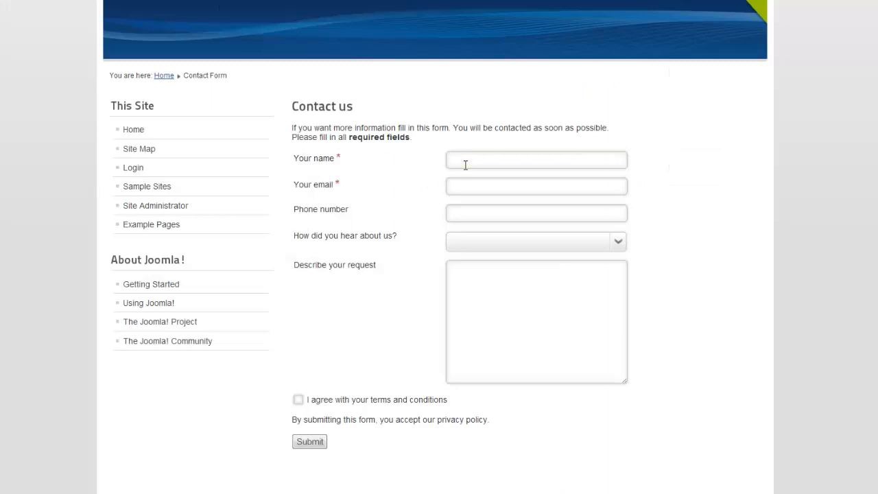
{"action": "left_click", "coordinate": [536, 159]}
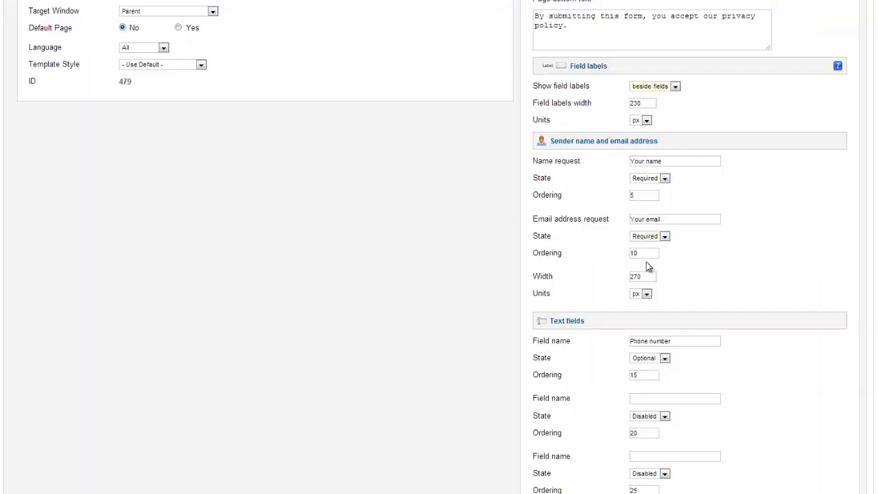
{"action": "scroll", "scroll_direction": "down", "scroll_amount": 3}
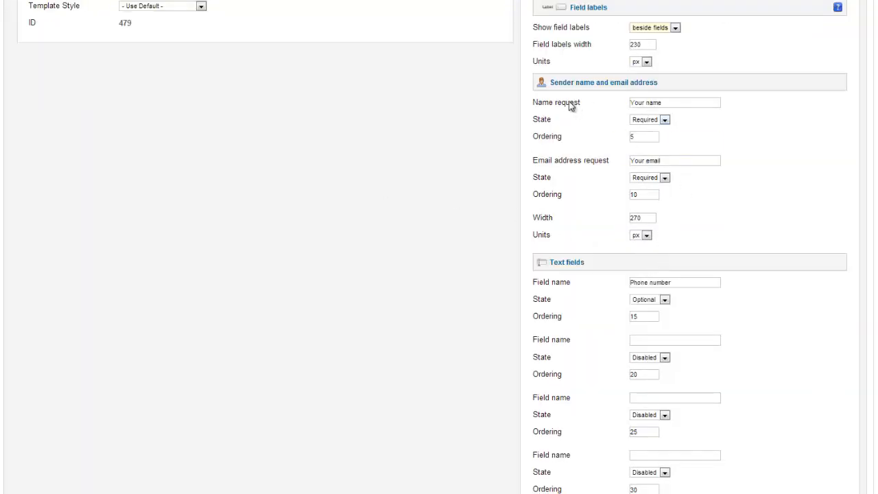
{"action": "mouse_move", "coordinate": [614, 84]}
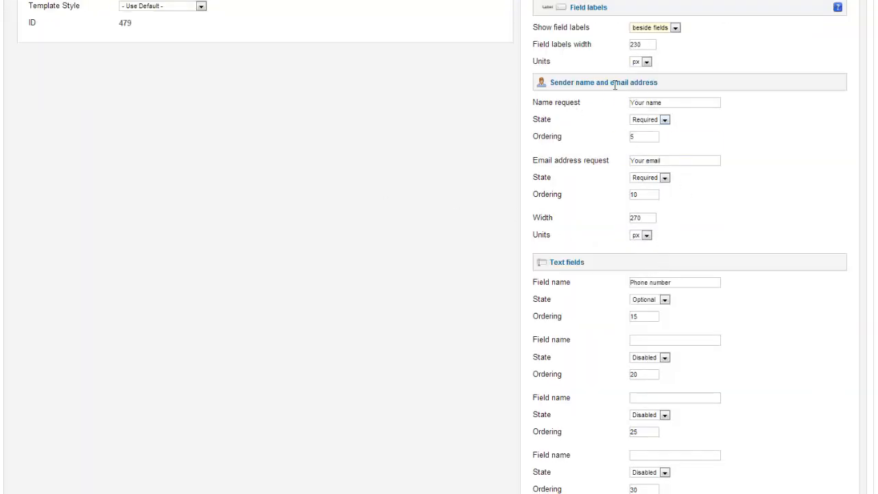
{"action": "mouse_move", "coordinate": [655, 102]}
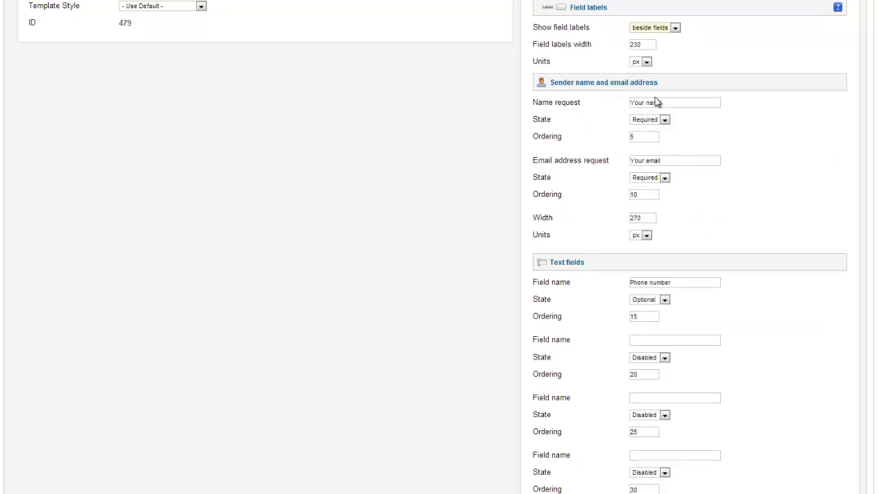
{"action": "left_click", "coordinate": [673, 103]}
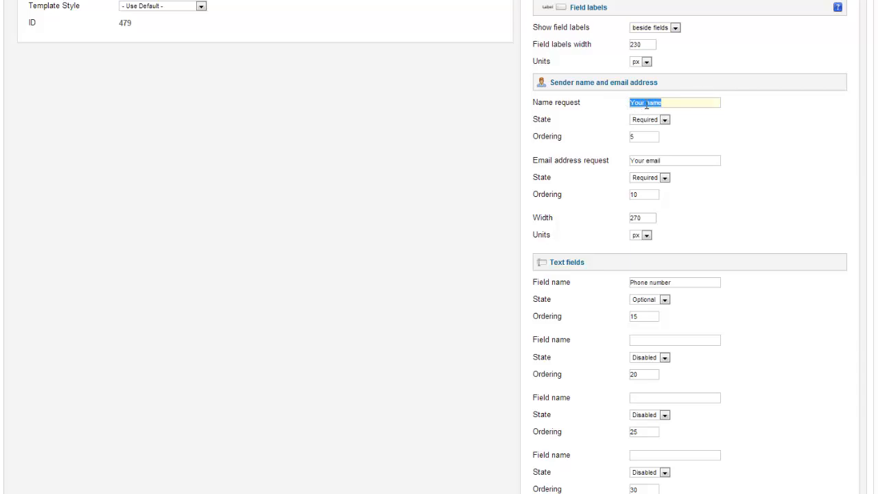
{"action": "mouse_move", "coordinate": [663, 142]}
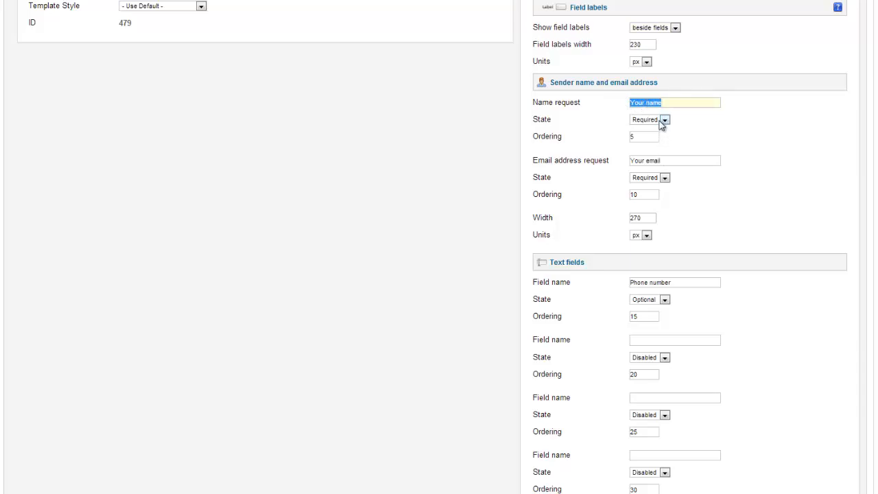
{"action": "left_click", "coordinate": [666, 119]}
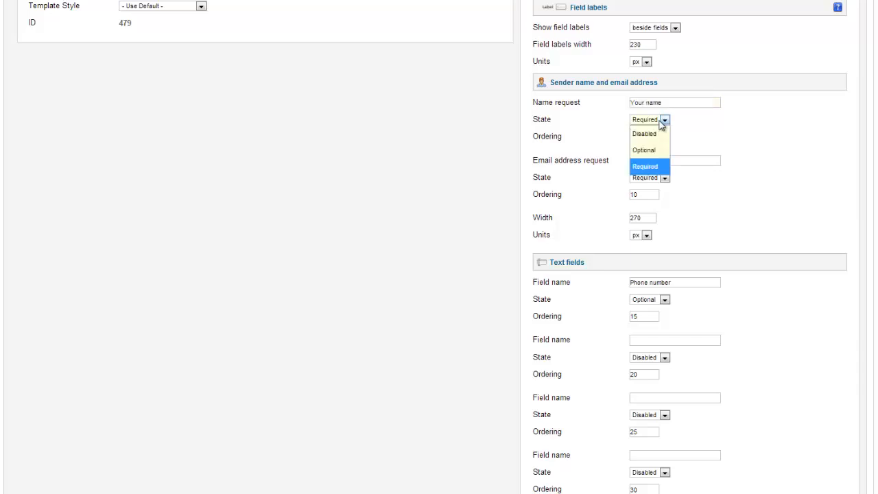
{"action": "mouse_move", "coordinate": [665, 171]}
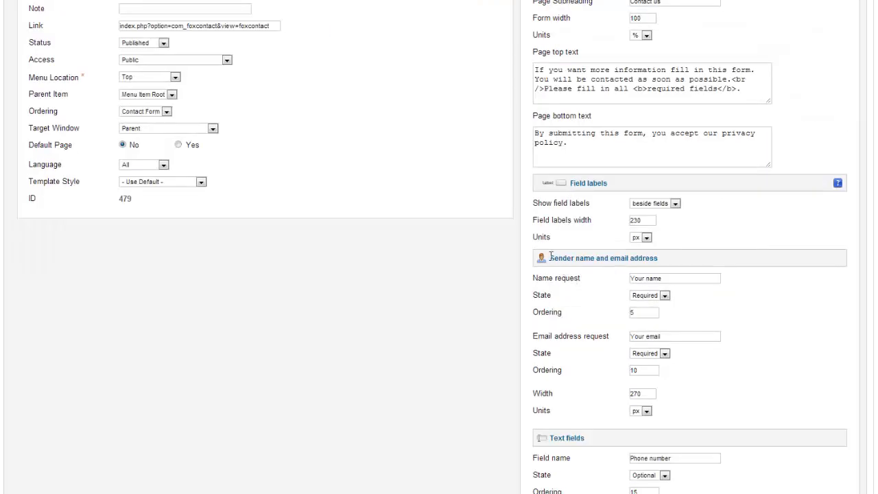
{"action": "double_click", "coordinate": [603, 258]}
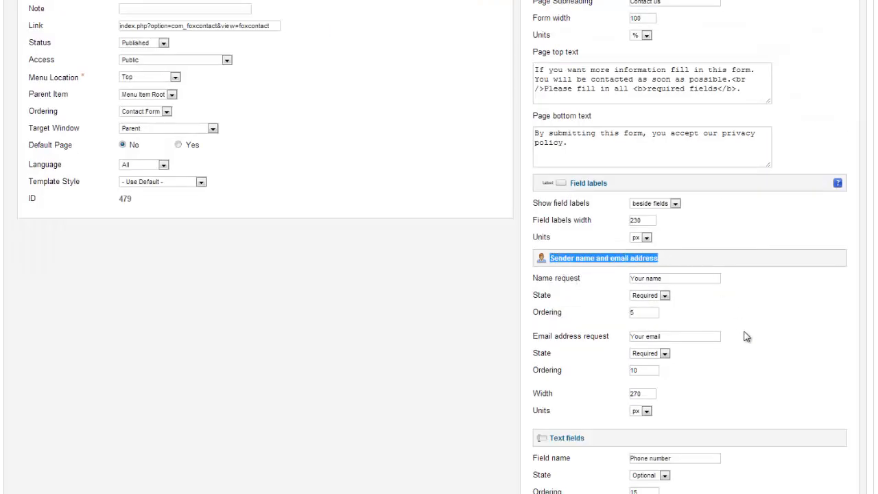
Enable attachments as http links with a 10000 Kb per-file limit
{"action": "scroll", "scroll_direction": "down", "scroll_amount": 3}
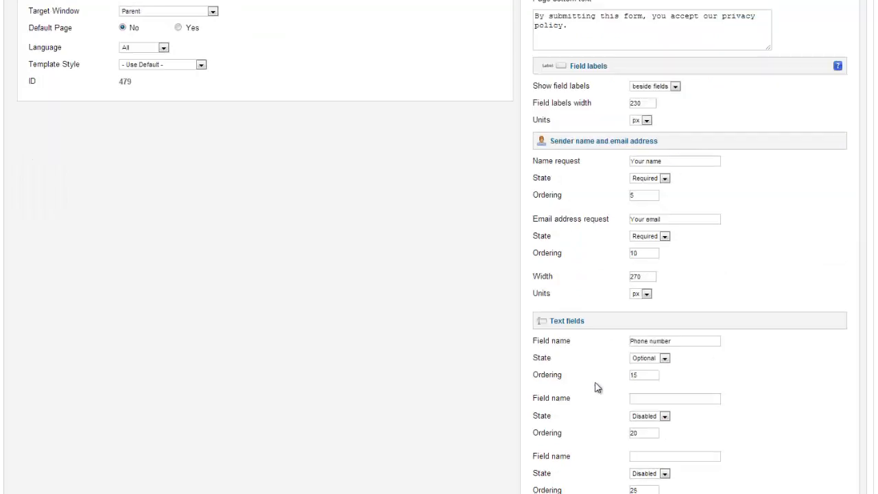
{"action": "scroll", "scroll_direction": "down", "scroll_amount": 3}
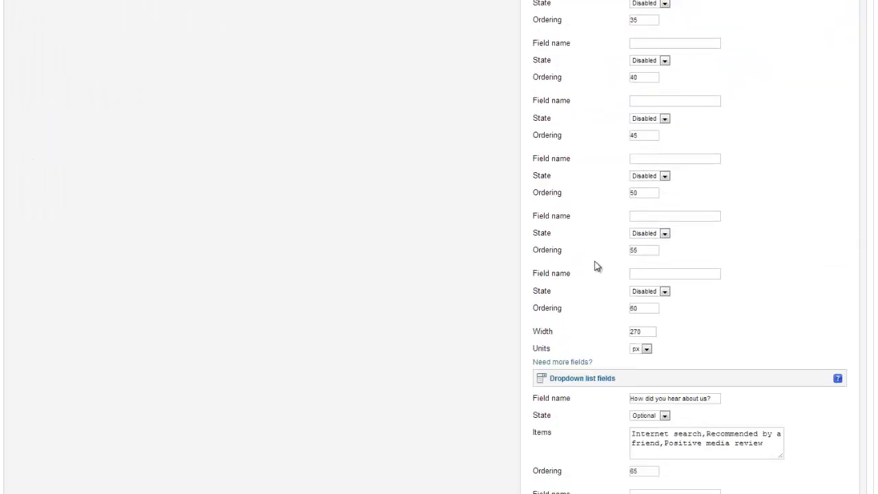
{"action": "scroll", "scroll_direction": "down", "scroll_amount": 3}
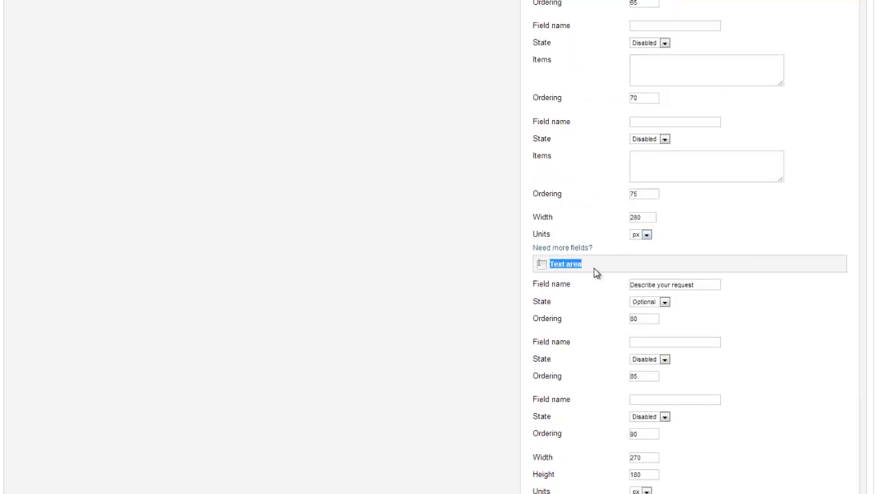
{"action": "scroll", "scroll_direction": "down", "scroll_amount": 3}
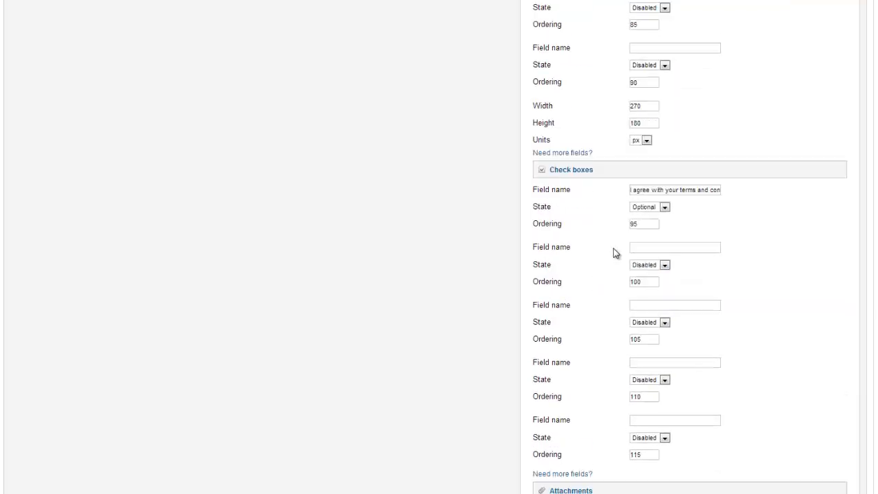
{"action": "scroll", "scroll_direction": "down", "scroll_amount": 3}
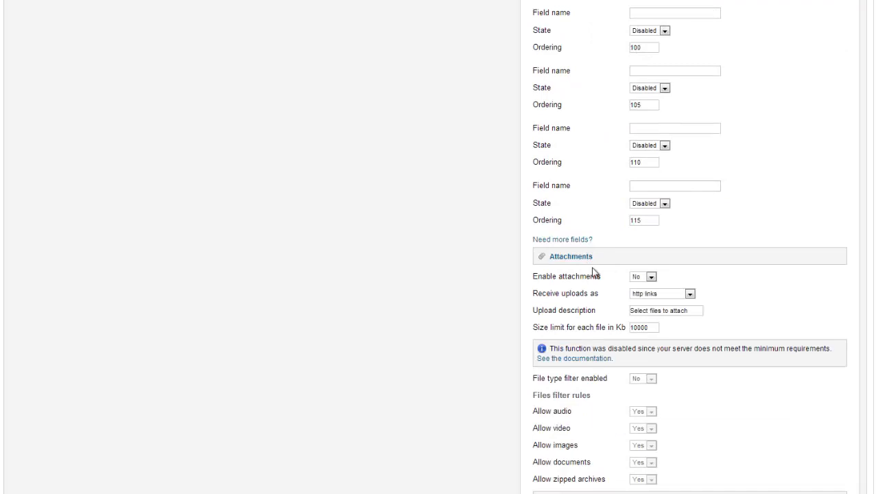
{"action": "mouse_move", "coordinate": [642, 286]}
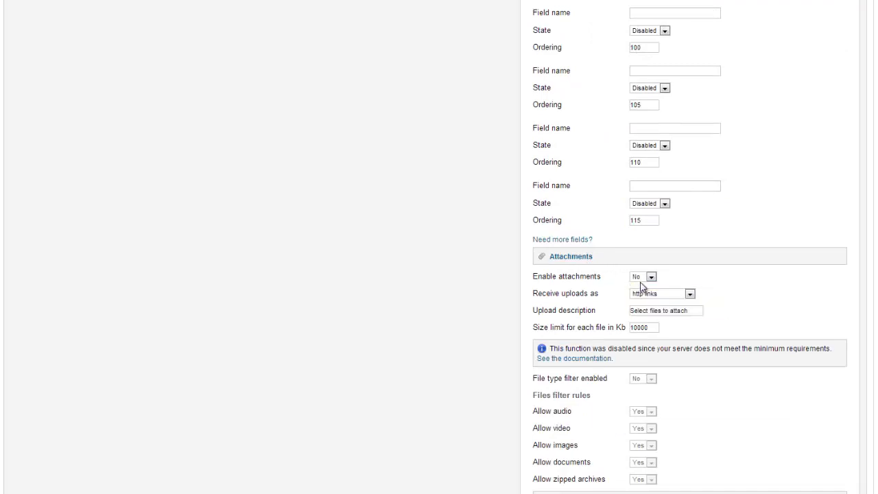
{"action": "left_click", "coordinate": [648, 276]}
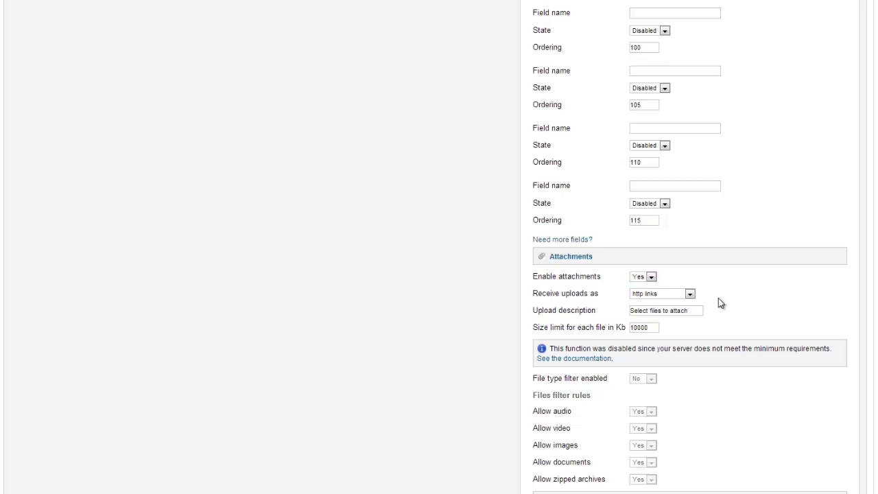
{"action": "mouse_move", "coordinate": [710, 295]}
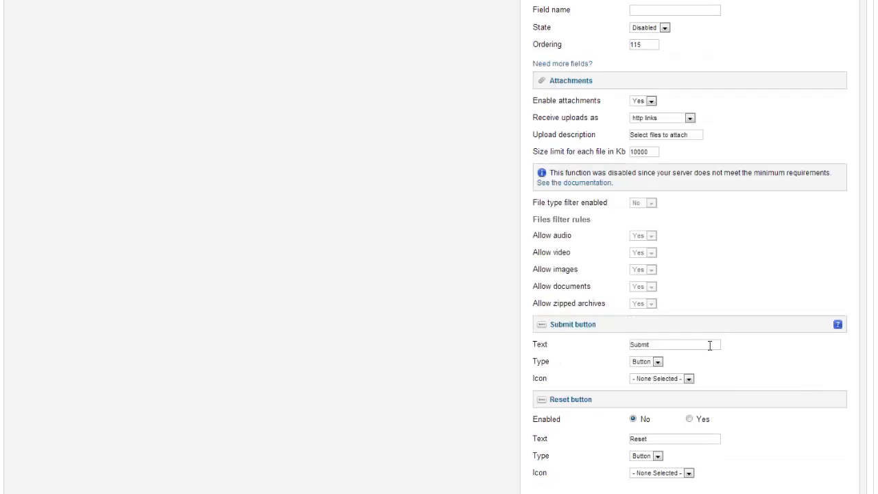
Set the Submit button icon to tick-circle.png
{"action": "scroll", "scroll_direction": "down", "scroll_amount": 3}
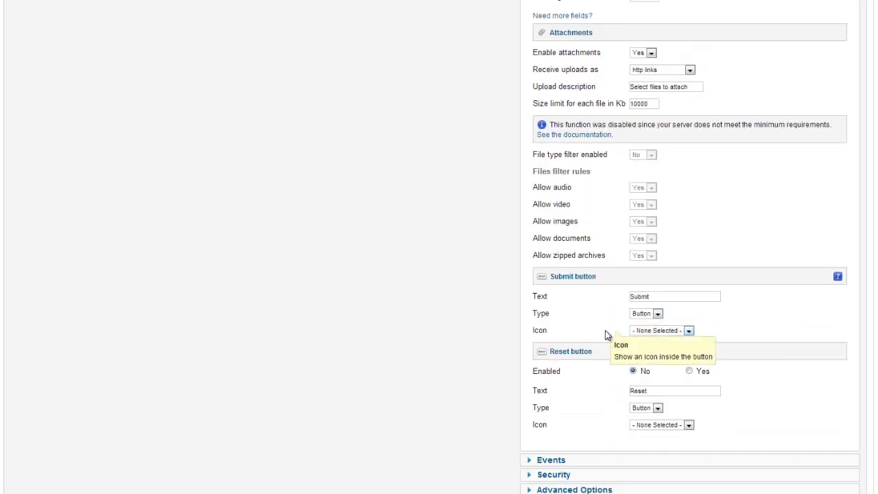
{"action": "left_click", "coordinate": [688, 330]}
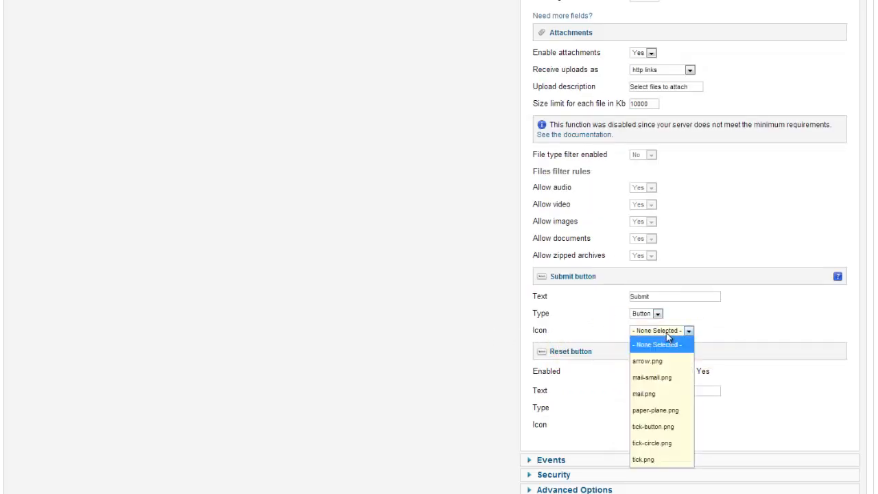
{"action": "mouse_move", "coordinate": [647, 361]}
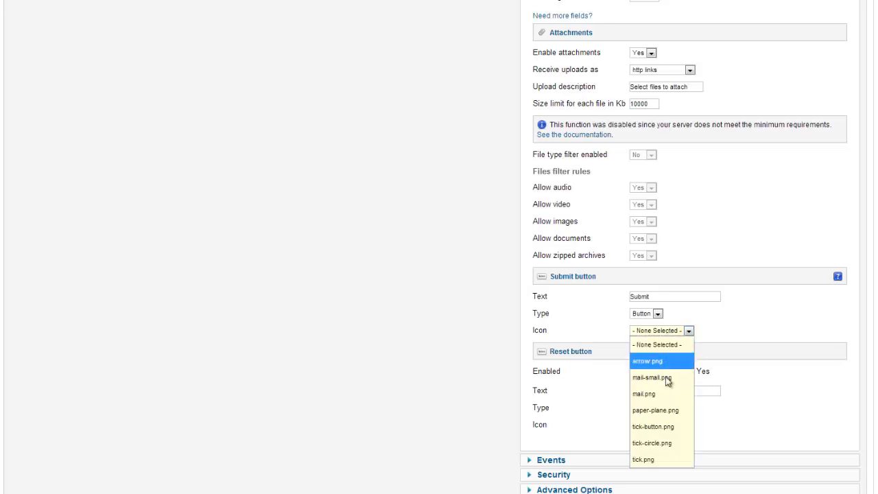
{"action": "left_click", "coordinate": [657, 443]}
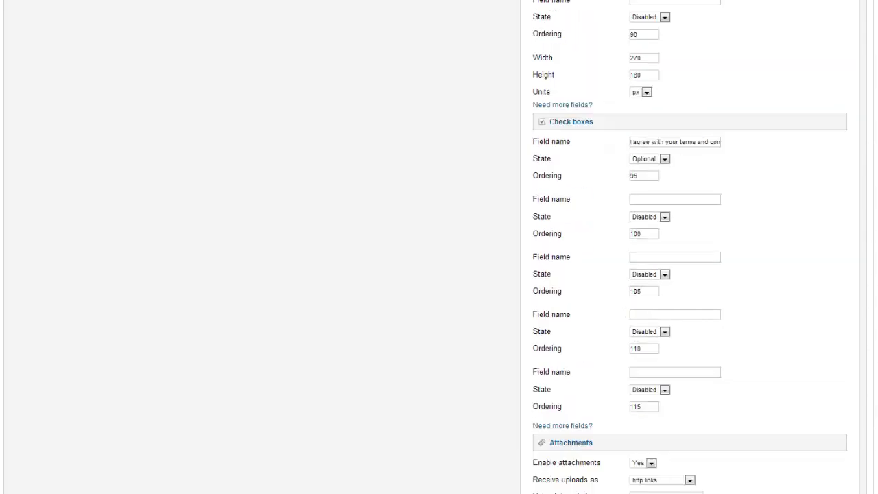
{"action": "left_click", "coordinate": [625, 82]}
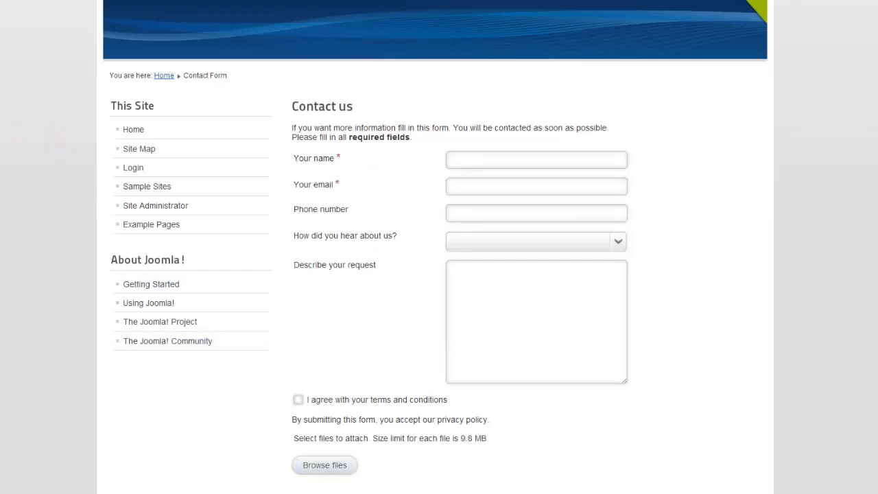
Scroll the Contact us form to view fields, terms checkbox and file upload
{"action": "scroll", "scroll_direction": "down", "scroll_amount": 3}
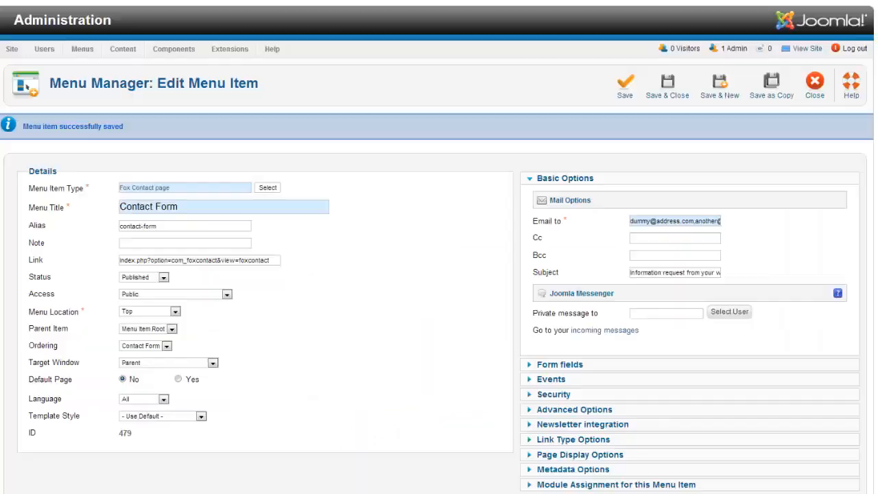
Expand Form fields and scroll to the Submit button's tick-circle icon
{"action": "left_click", "coordinate": [559, 364]}
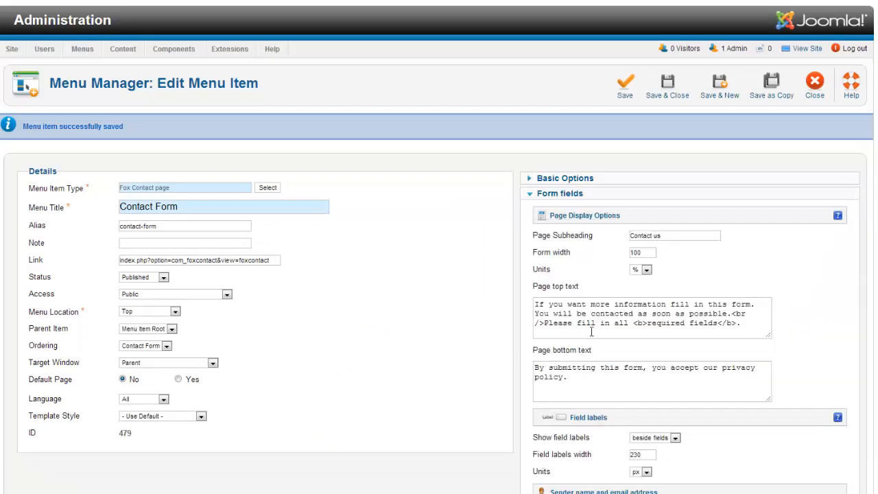
{"action": "scroll", "scroll_direction": "down", "scroll_amount": 3}
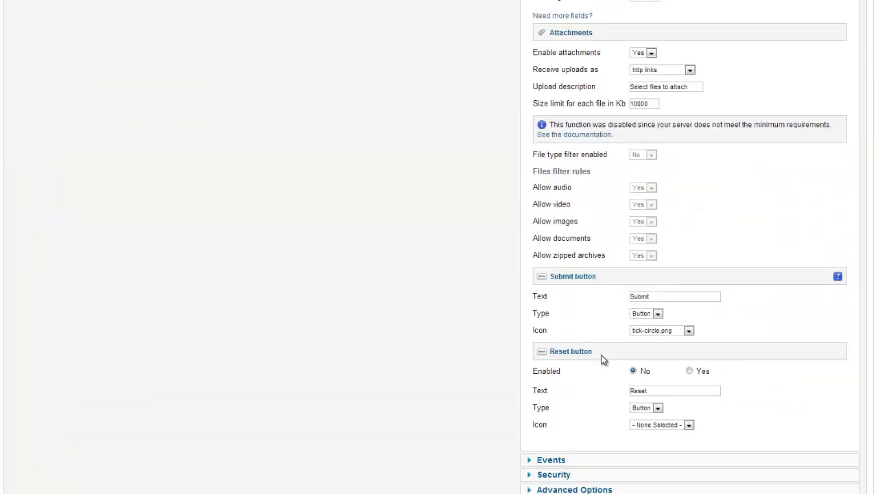
{"action": "mouse_move", "coordinate": [749, 374]}
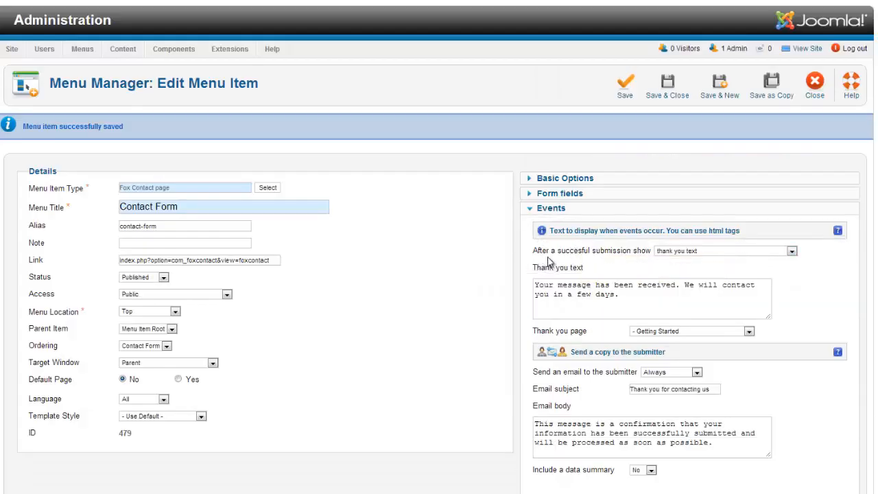
{"action": "mouse_move", "coordinate": [561, 251]}
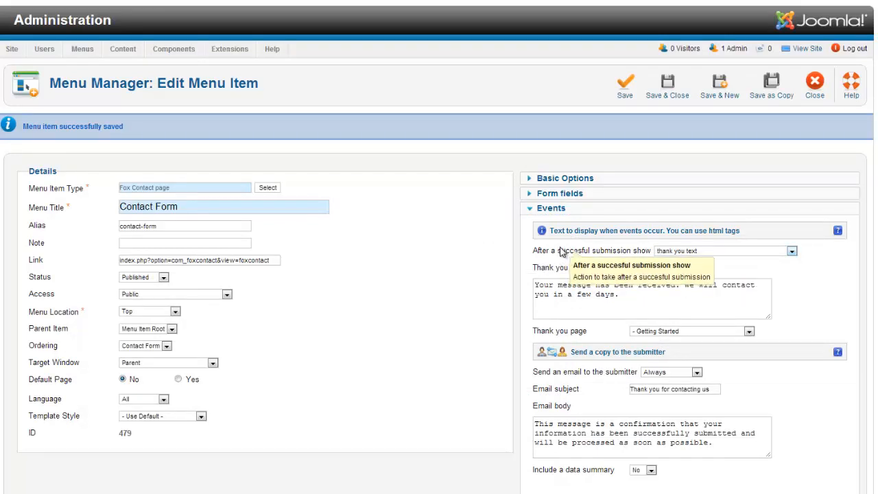
{"action": "mouse_move", "coordinate": [706, 256]}
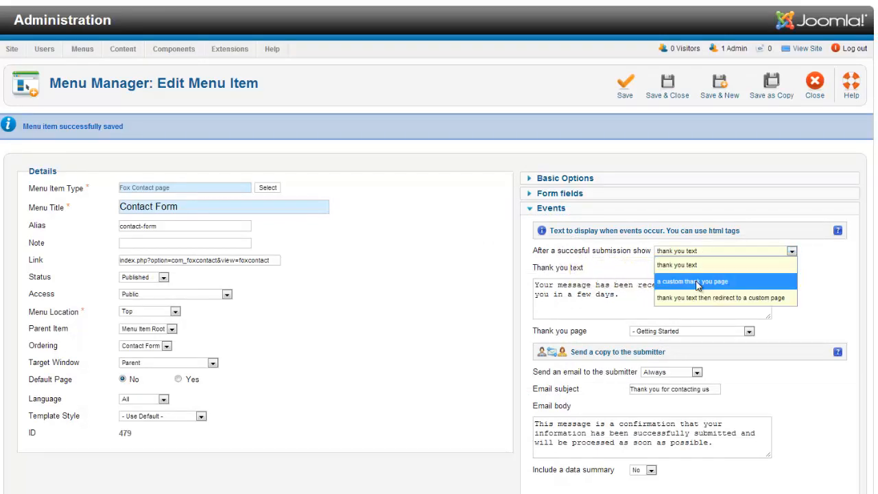
Try the thank-you page dropdowns in Events, keeping thank-you text and confirmation email
{"action": "left_click", "coordinate": [691, 281]}
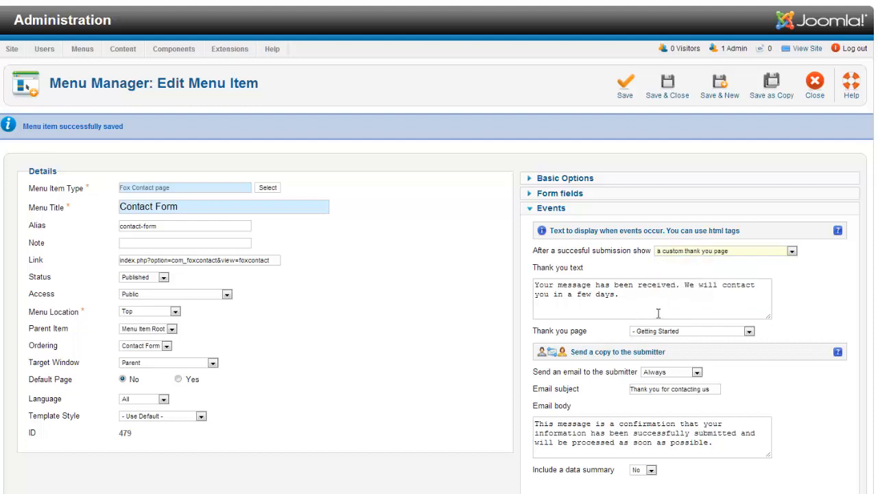
{"action": "left_click", "coordinate": [747, 331]}
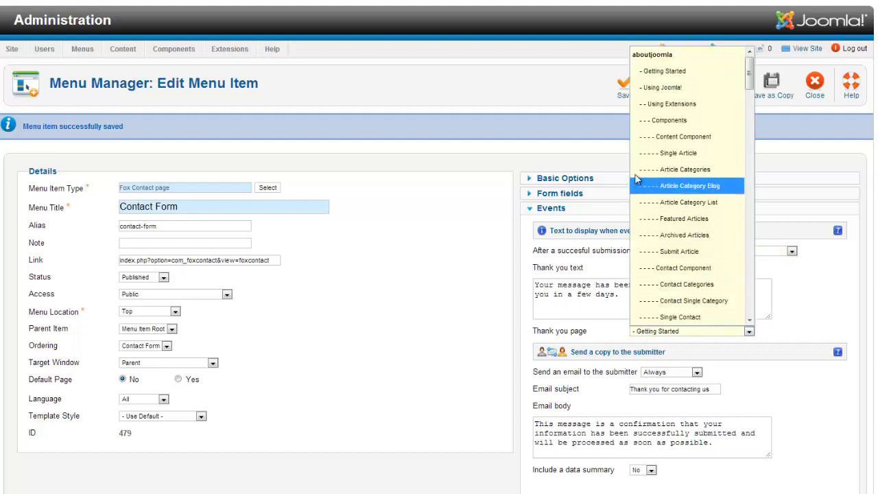
{"action": "scroll", "scroll_direction": "down", "scroll_amount": 3}
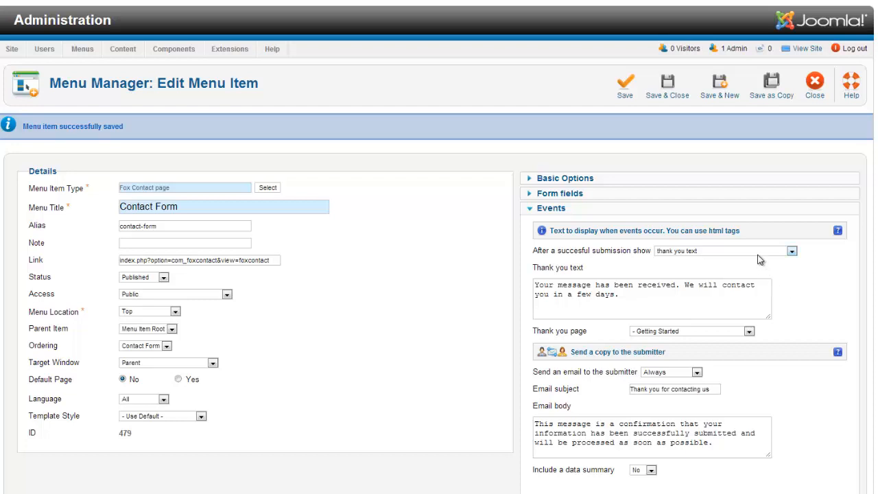
{"action": "mouse_move", "coordinate": [627, 383]}
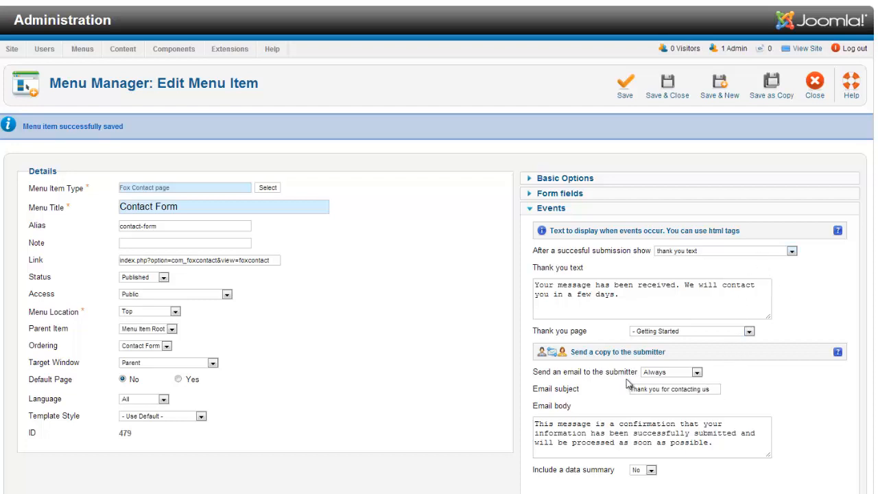
{"action": "mouse_move", "coordinate": [600, 382]}
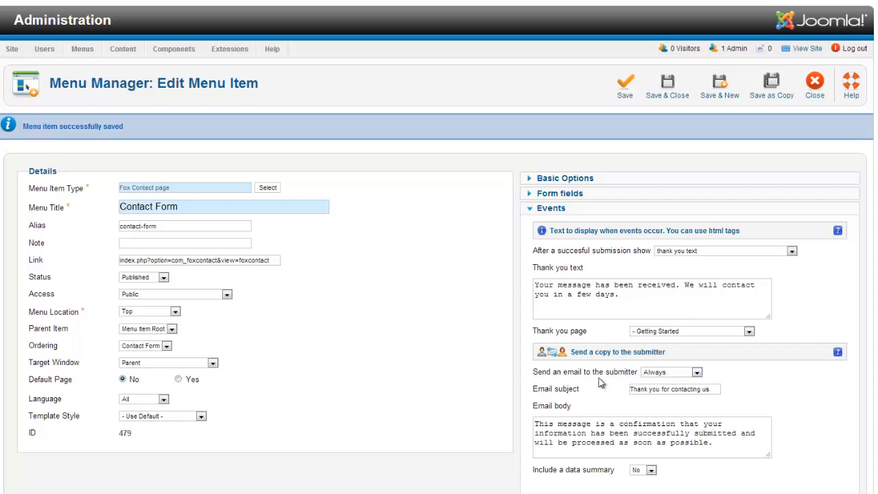
{"action": "scroll", "scroll_direction": "down", "scroll_amount": 3}
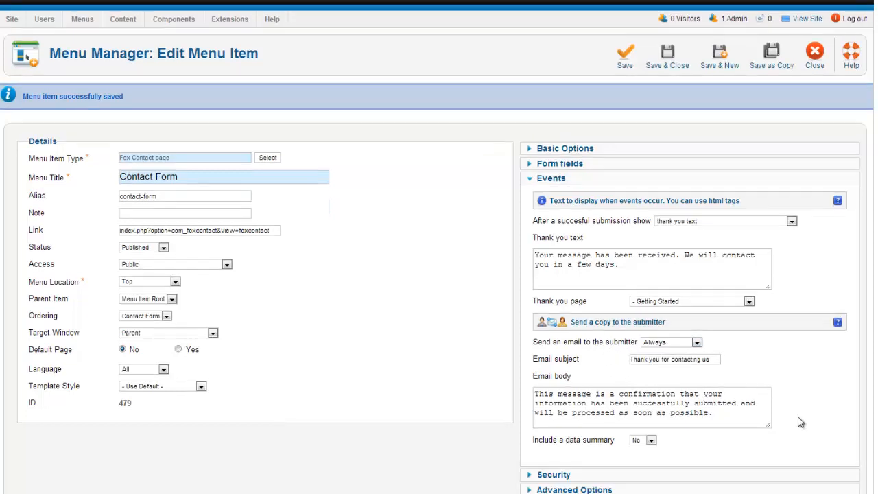
{"action": "mouse_move", "coordinate": [562, 445]}
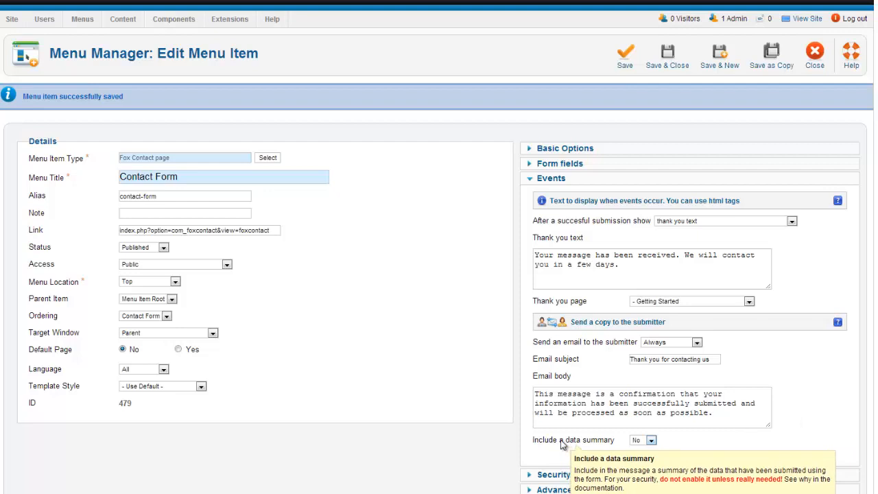
{"action": "mouse_move", "coordinate": [594, 454]}
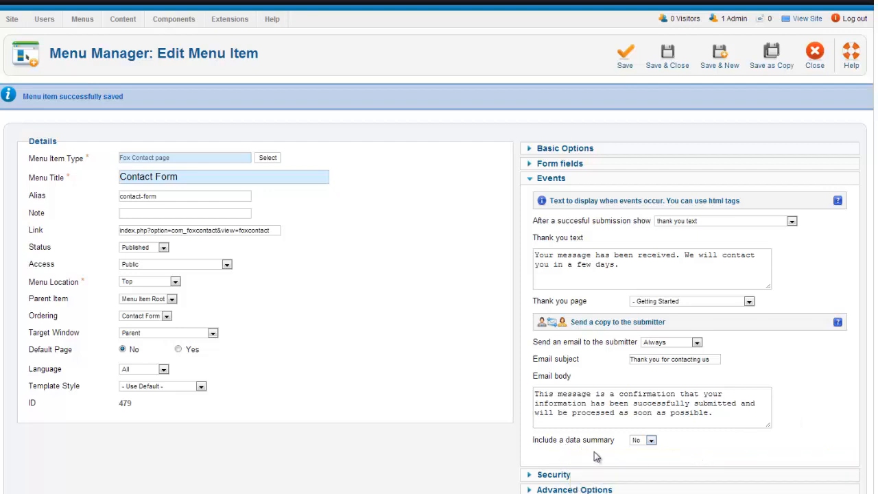
{"action": "mouse_move", "coordinate": [680, 452]}
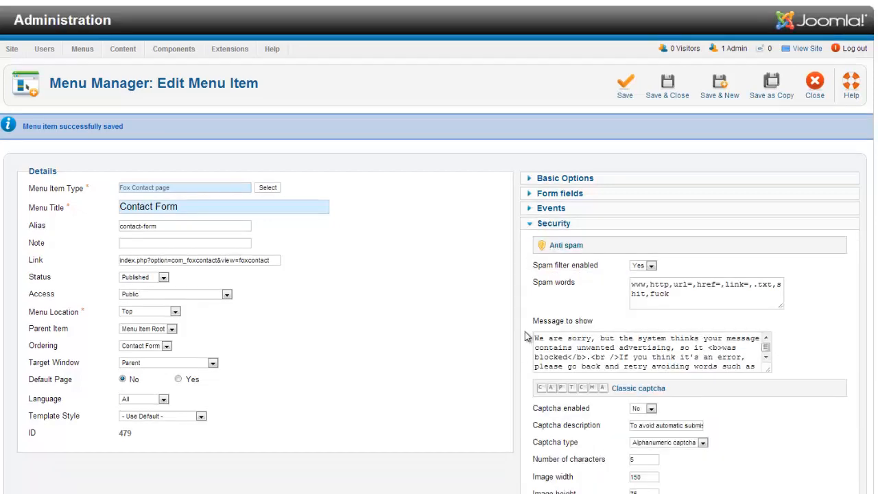
Scroll through the Security panel's anti-spam word filter and classic captcha options
{"action": "scroll", "scroll_direction": "down", "scroll_amount": 3}
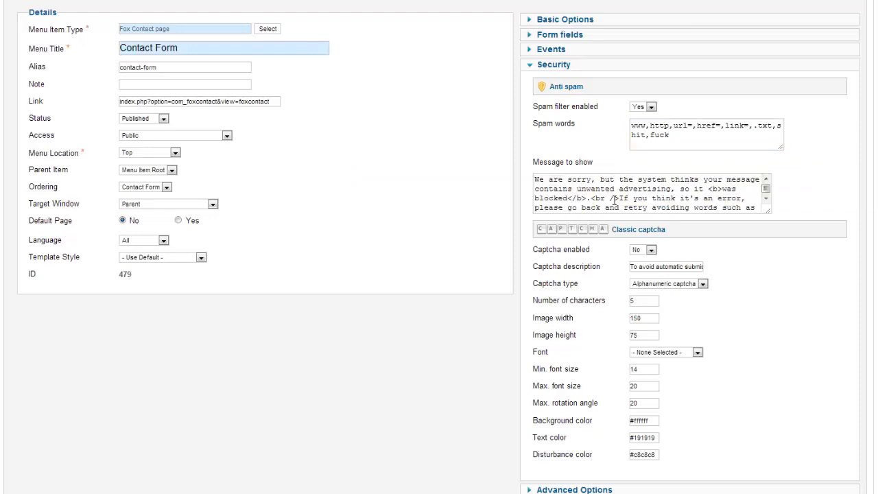
{"action": "mouse_move", "coordinate": [626, 278]}
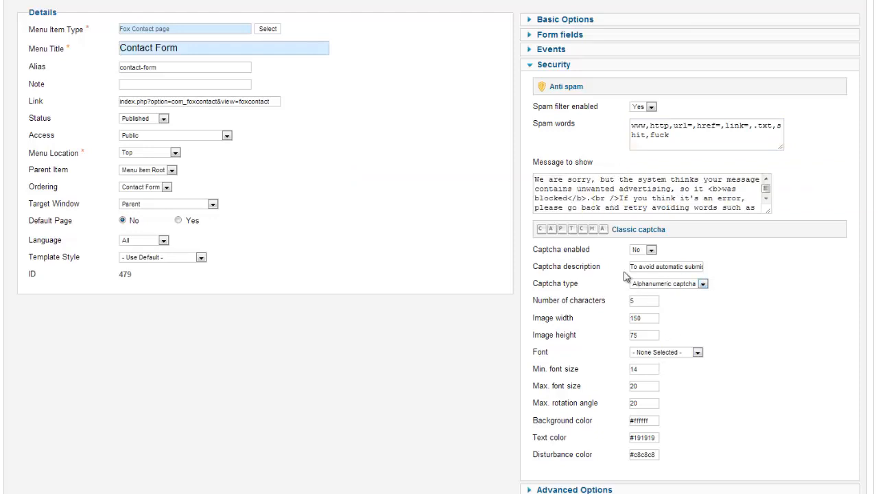
{"action": "mouse_move", "coordinate": [607, 293]}
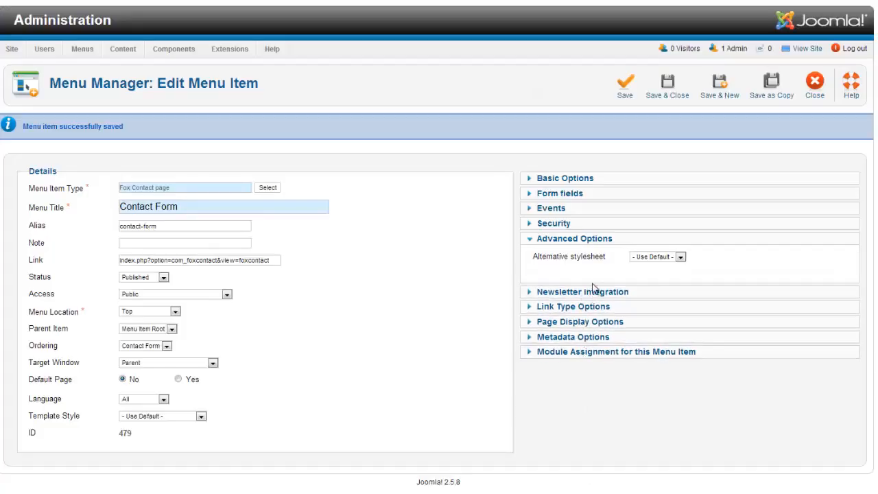
Show the Newsletter integration panel and scroll to confirm AcyMailing and jNews are disabled
{"action": "left_click", "coordinate": [582, 292]}
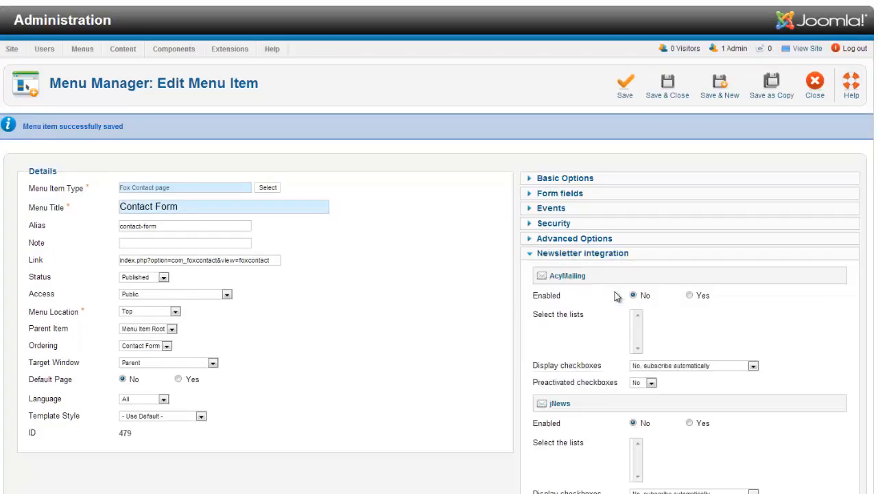
{"action": "scroll", "scroll_direction": "down", "scroll_amount": 3}
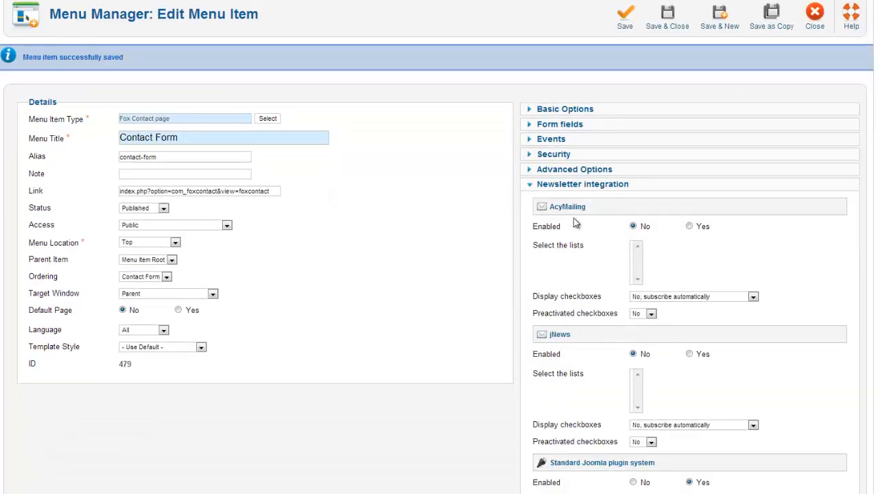
{"action": "mouse_move", "coordinate": [728, 246]}
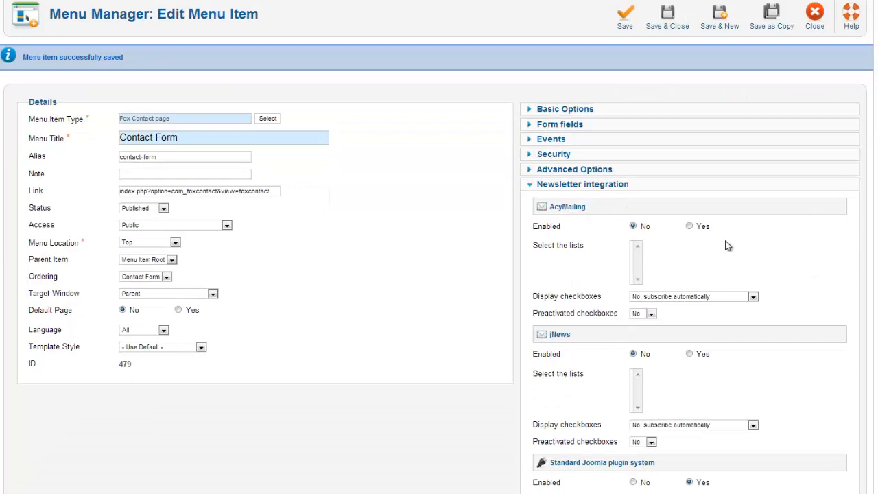
{"action": "mouse_move", "coordinate": [631, 258]}
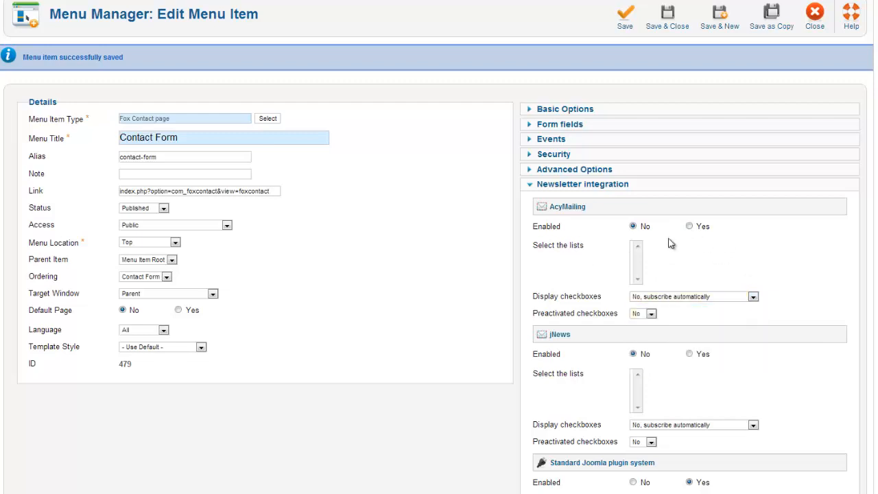
{"action": "mouse_move", "coordinate": [578, 472]}
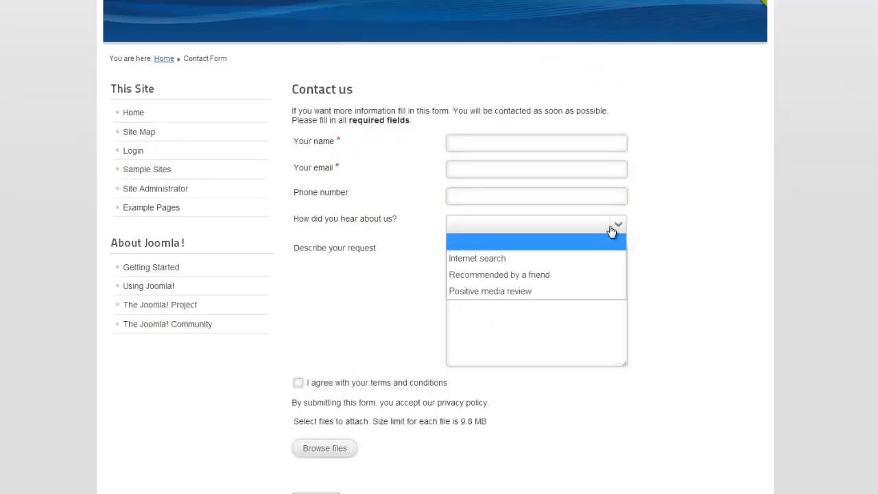
Choose 'Recommended by a friend' in the How did you hear about us? dropdown
{"action": "left_click", "coordinate": [498, 274]}
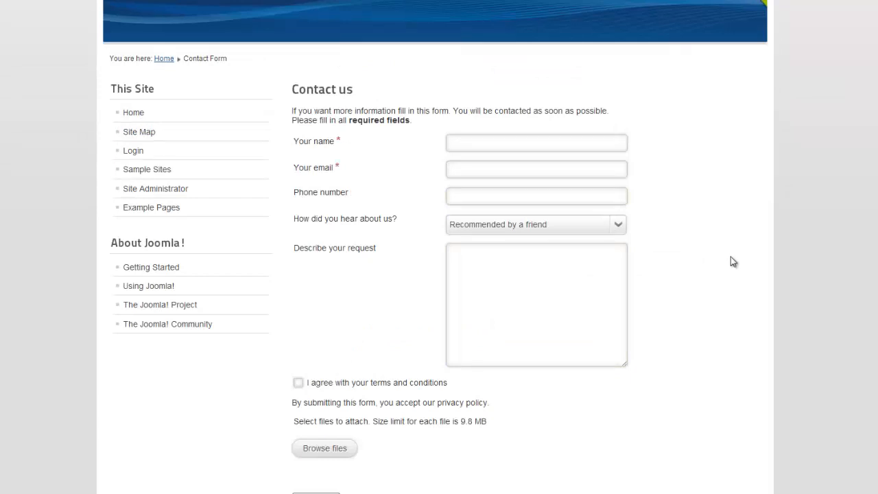
{"action": "mouse_move", "coordinate": [750, 257]}
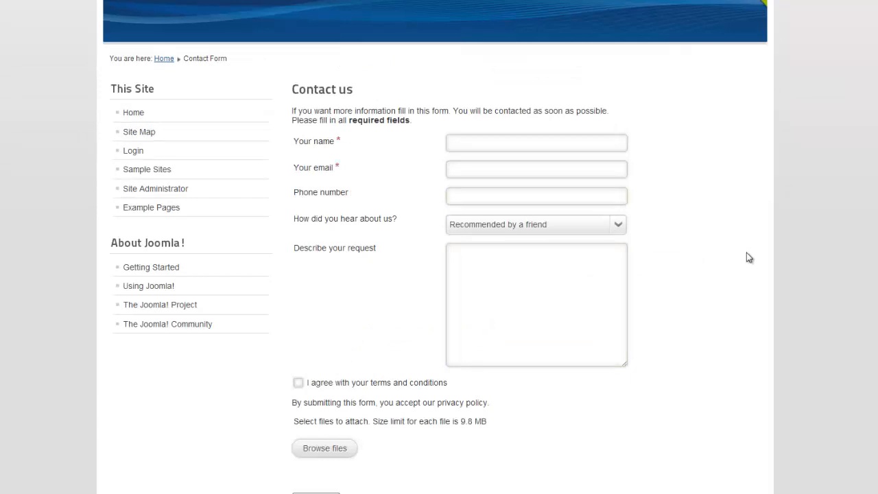
{"action": "mouse_move", "coordinate": [736, 251]}
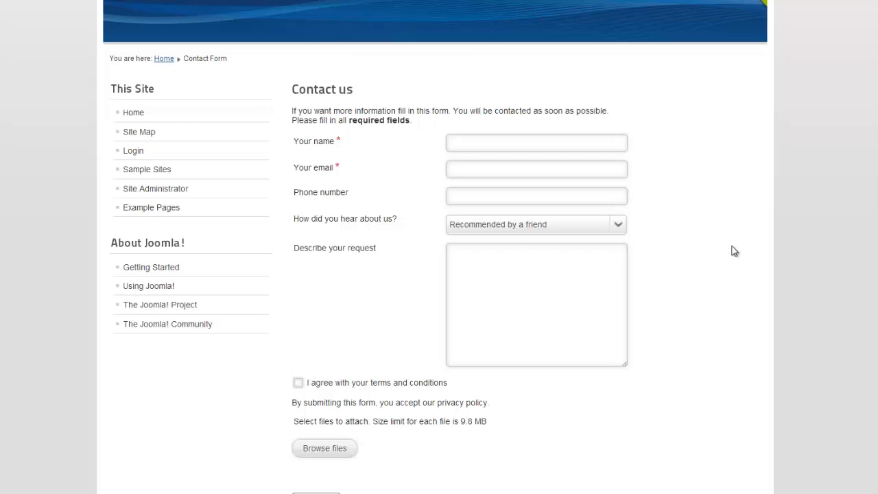